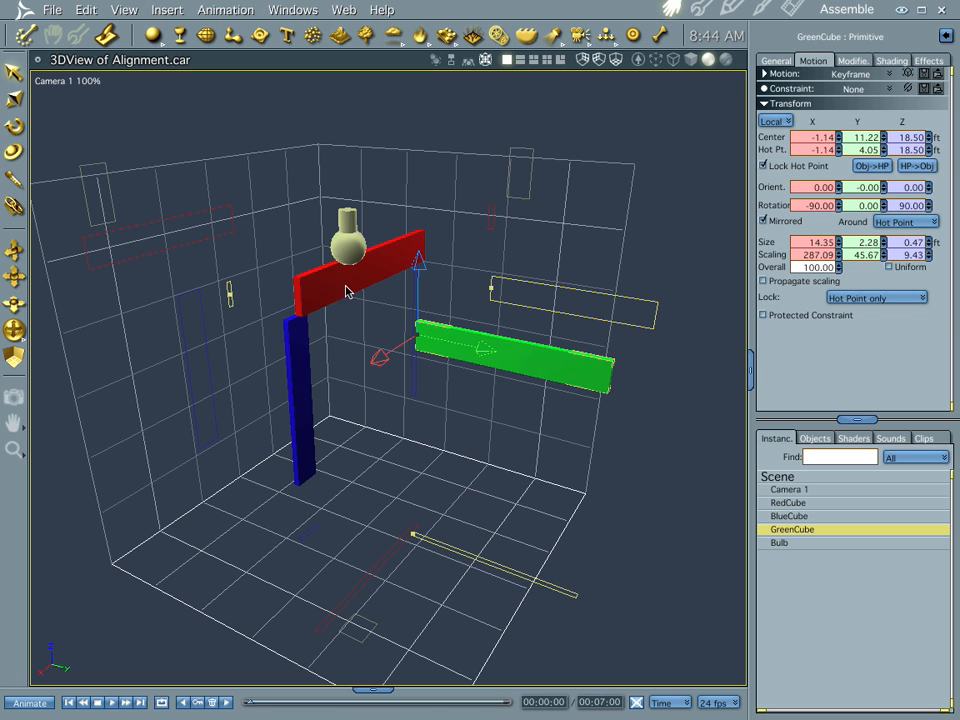
Select the red cube so its Transform values appear.
click(790, 516)
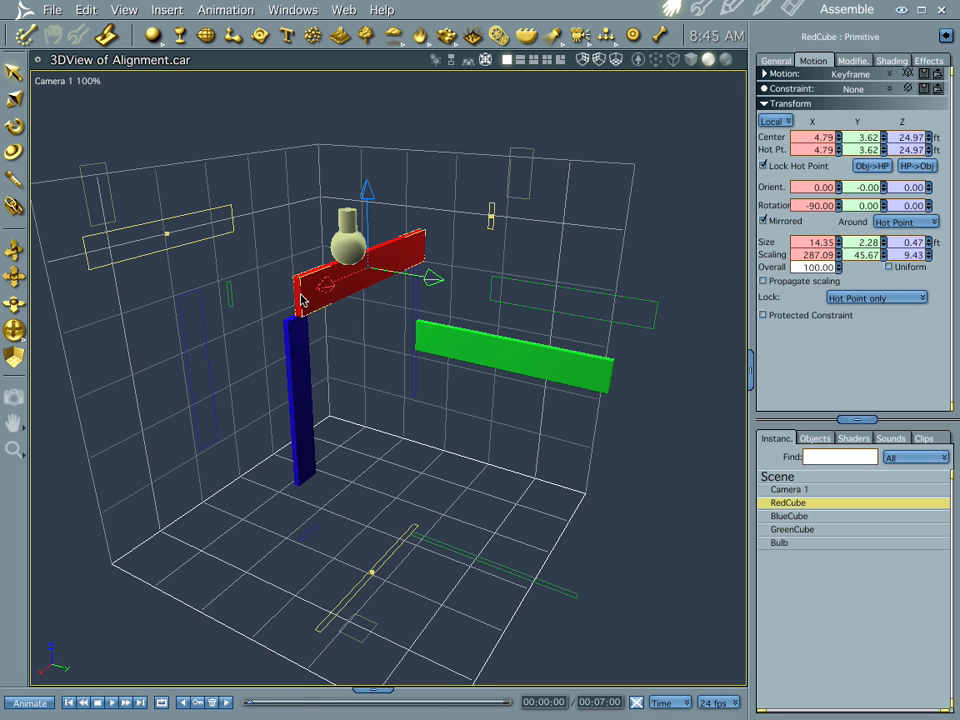
mouse_move(246, 316)
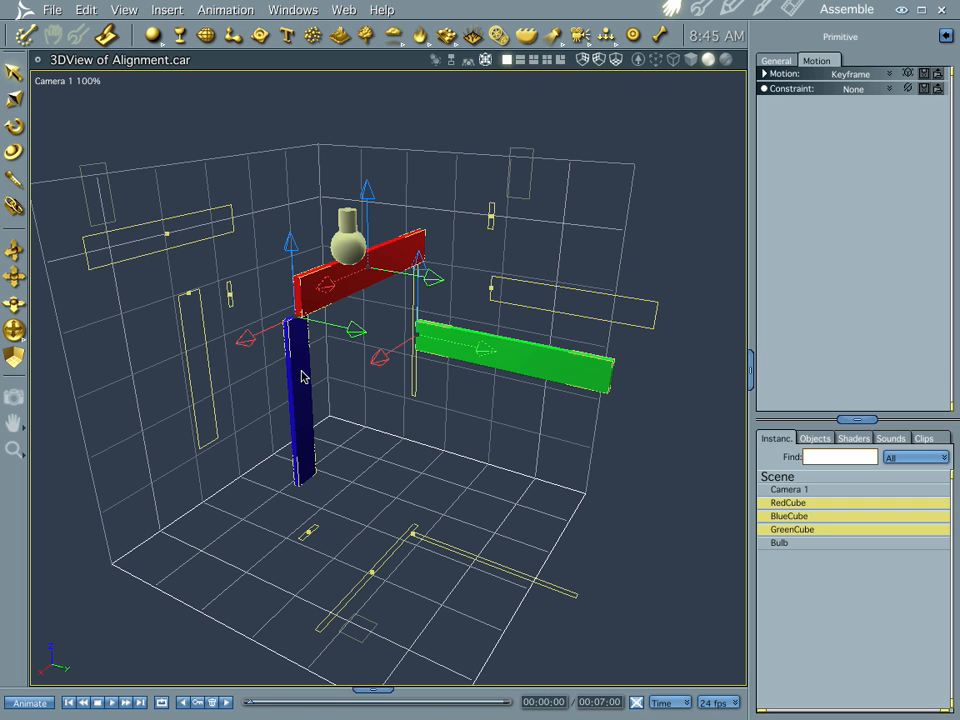
mouse_move(376, 424)
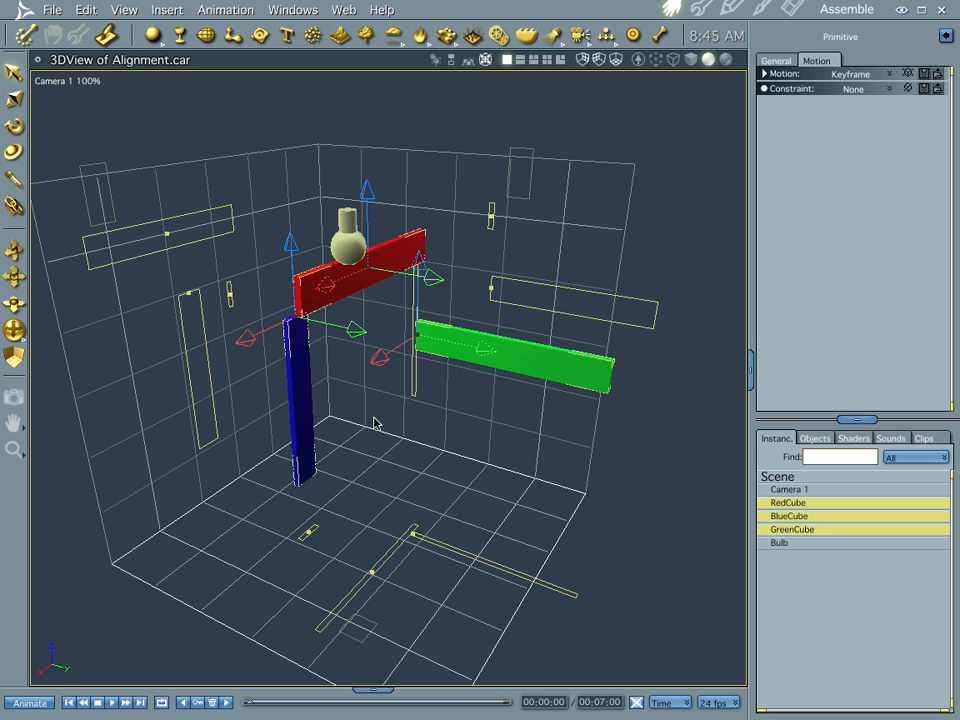
mouse_move(338, 456)
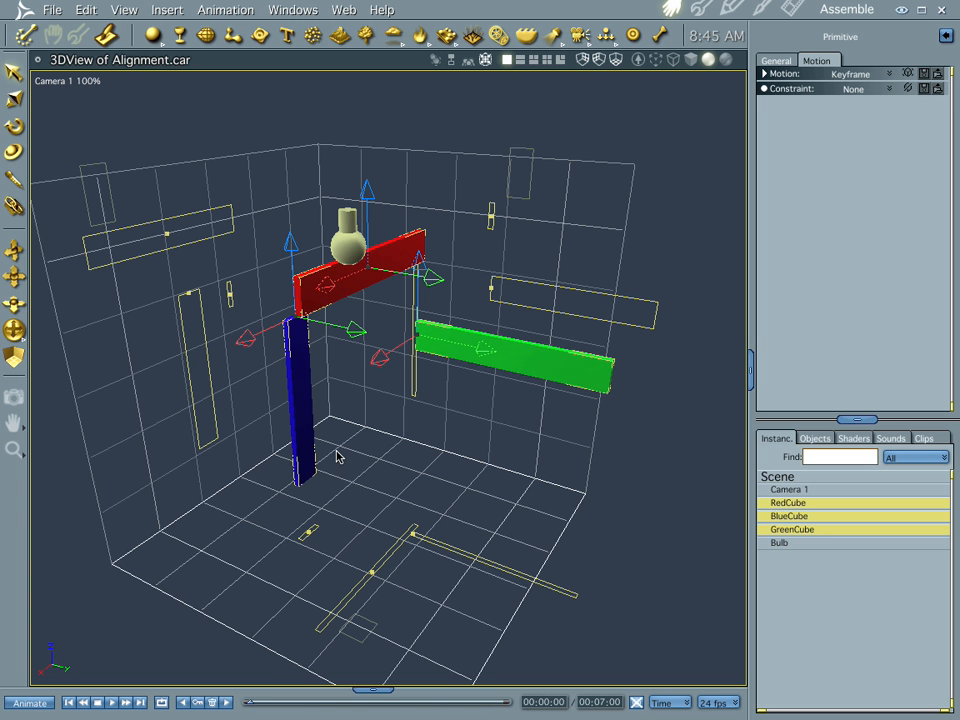
mouse_move(504, 456)
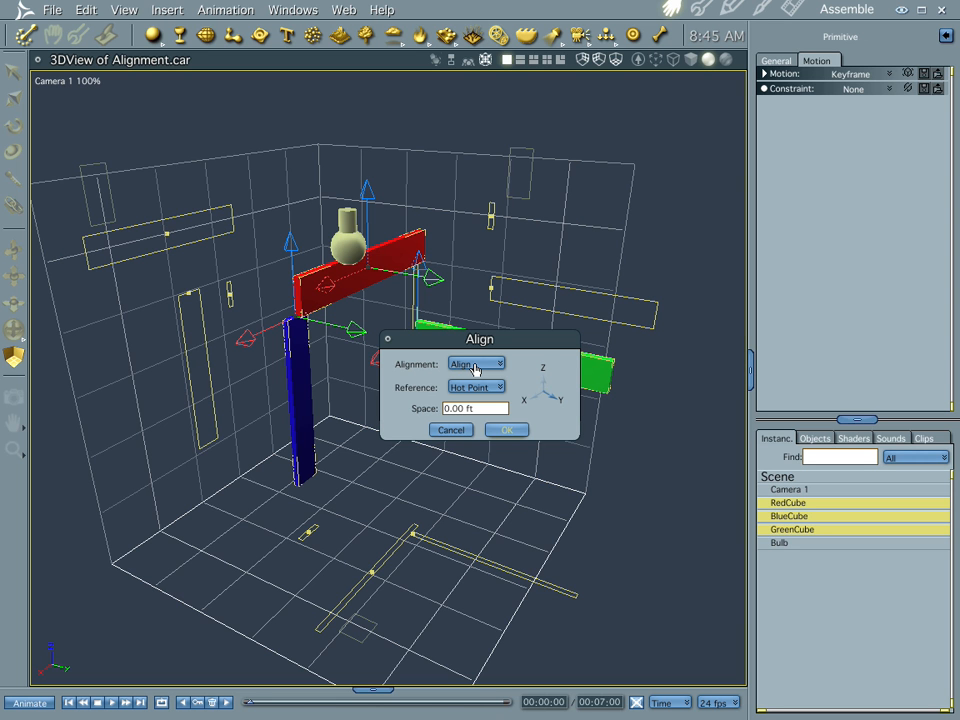
mouse_move(556, 400)
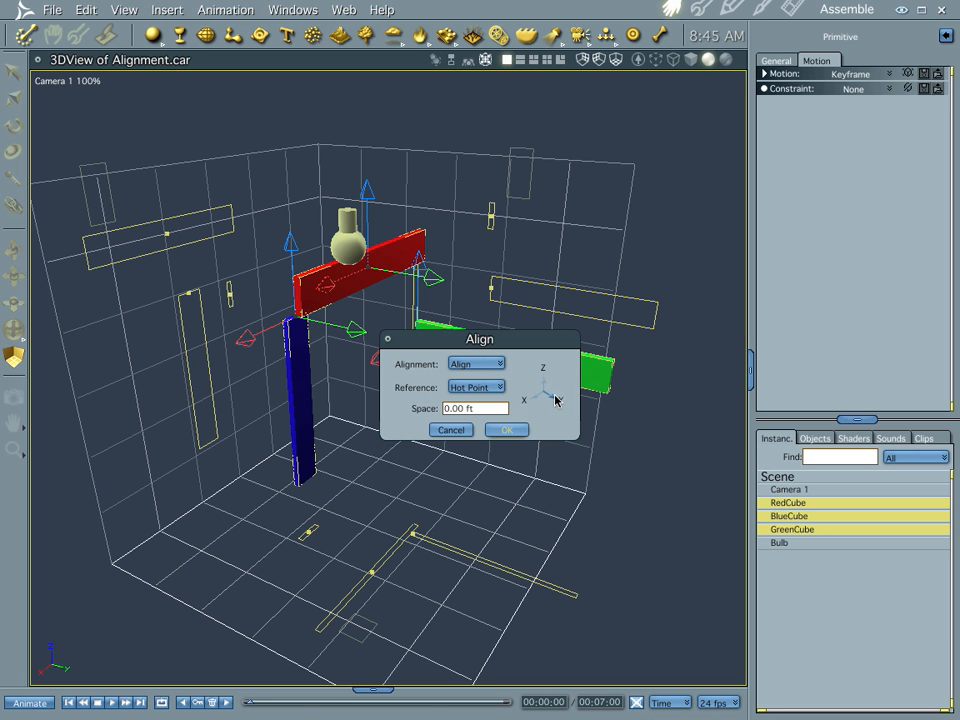
mouse_move(548, 400)
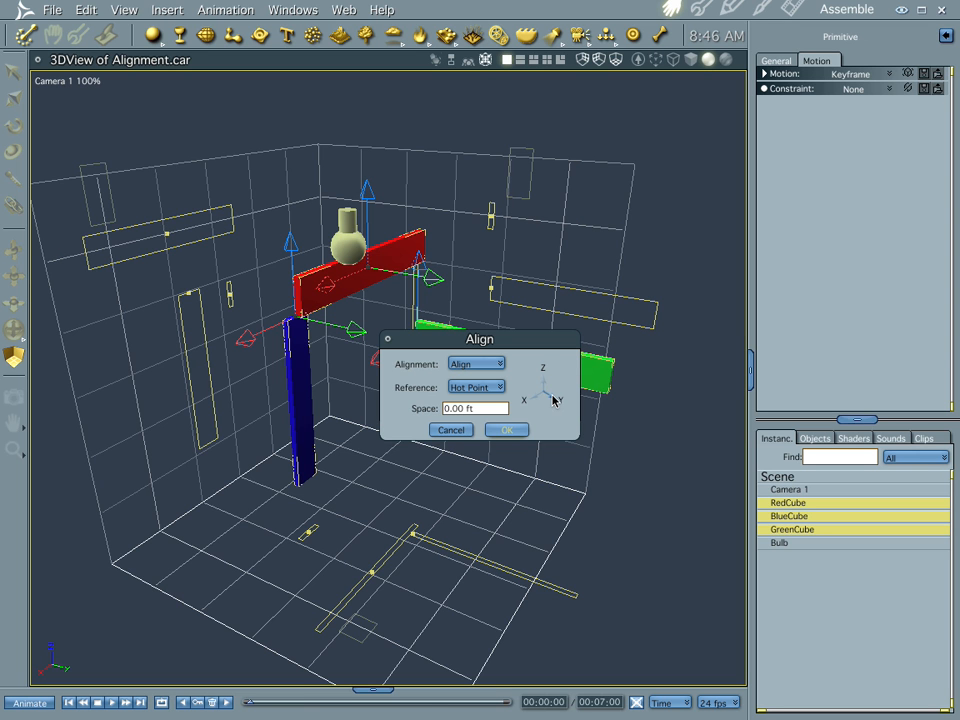
mouse_move(540, 384)
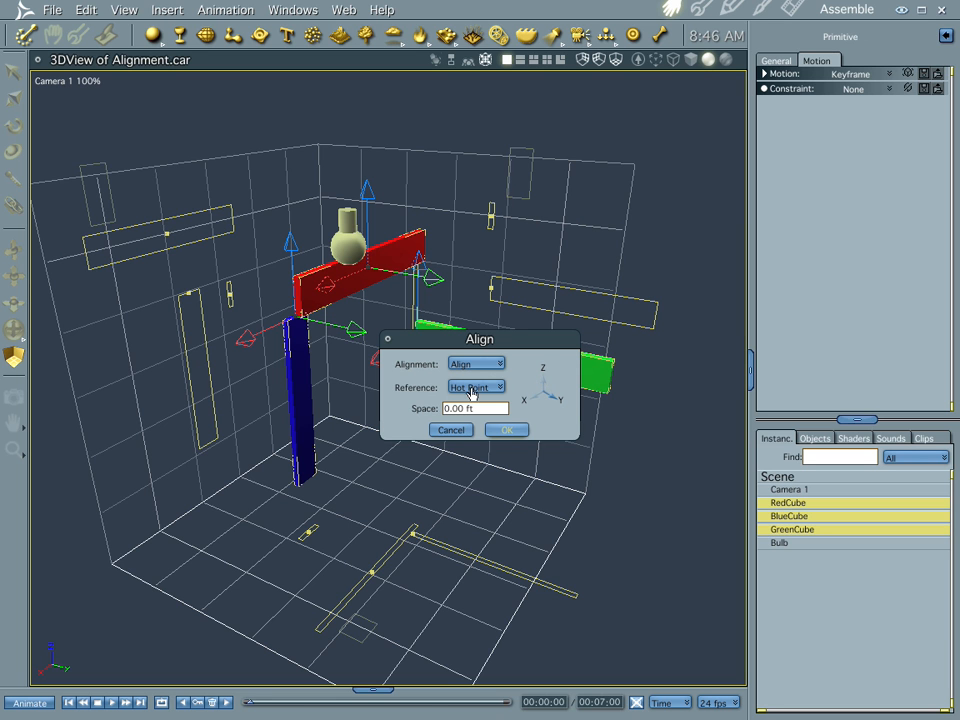
mouse_move(532, 422)
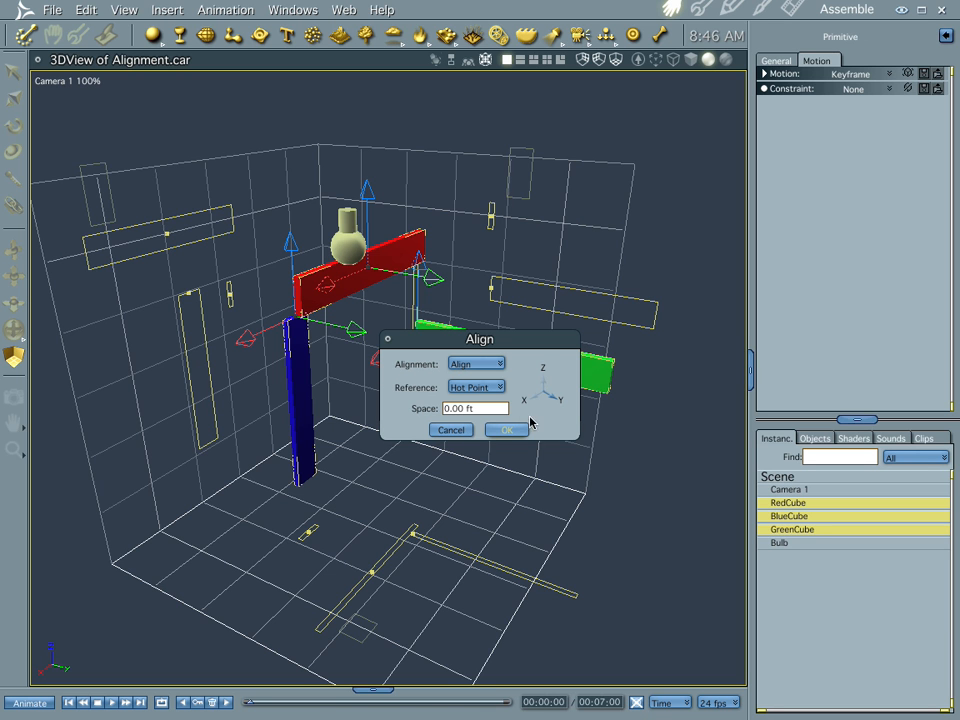
mouse_move(728, 448)
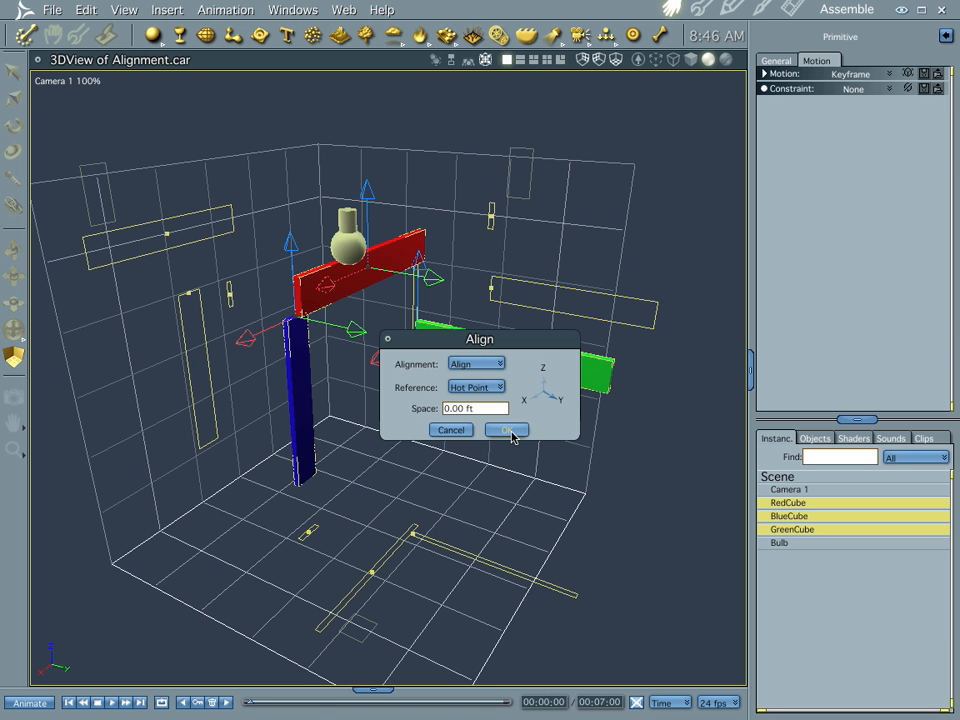
Apply the hot-point alignment and close the Align settings.
click(506, 428)
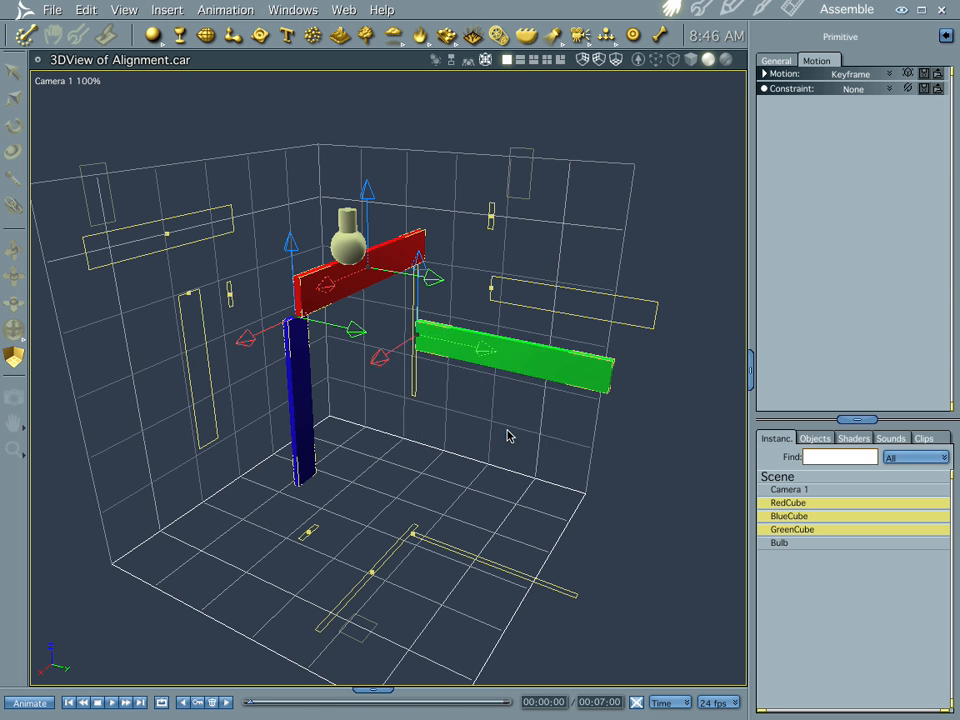
Orbit to a front view and align the cubes along the Z axis by hot point.
drag(510, 436, 486, 468)
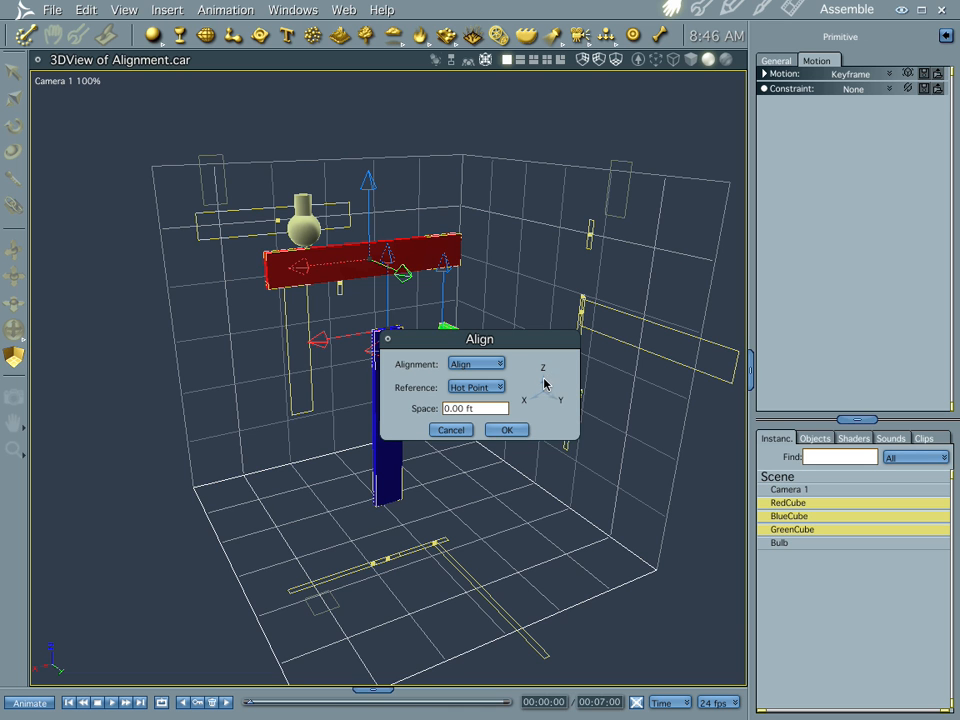
mouse_move(450, 268)
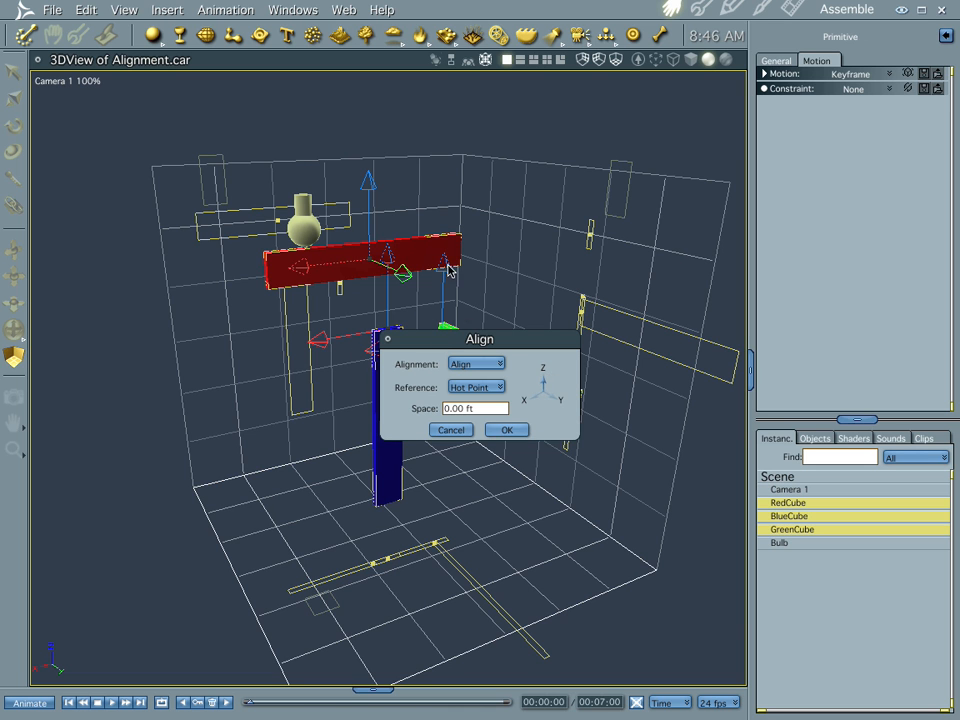
mouse_move(548, 374)
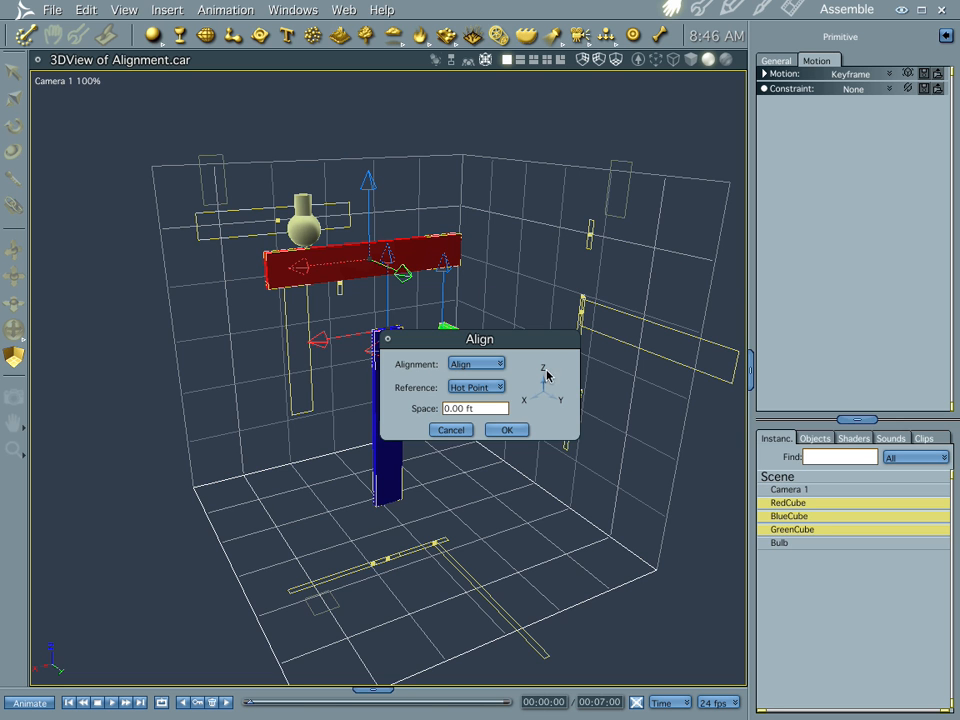
click(506, 428)
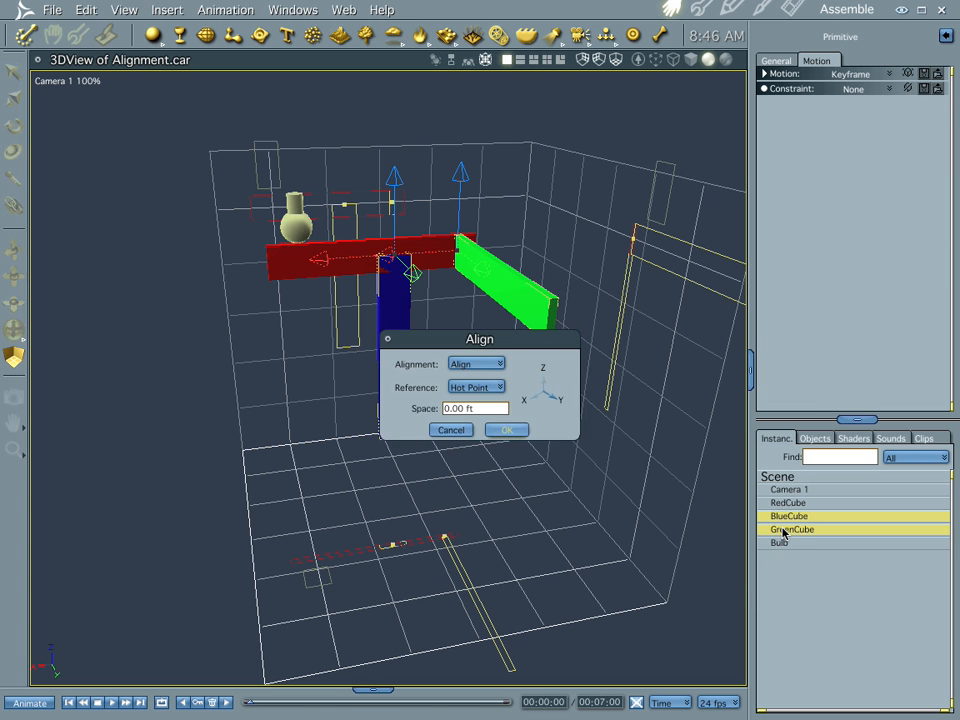
Set alignment type and hot-point reference, align along Z and confirm the Align settings.
click(498, 364)
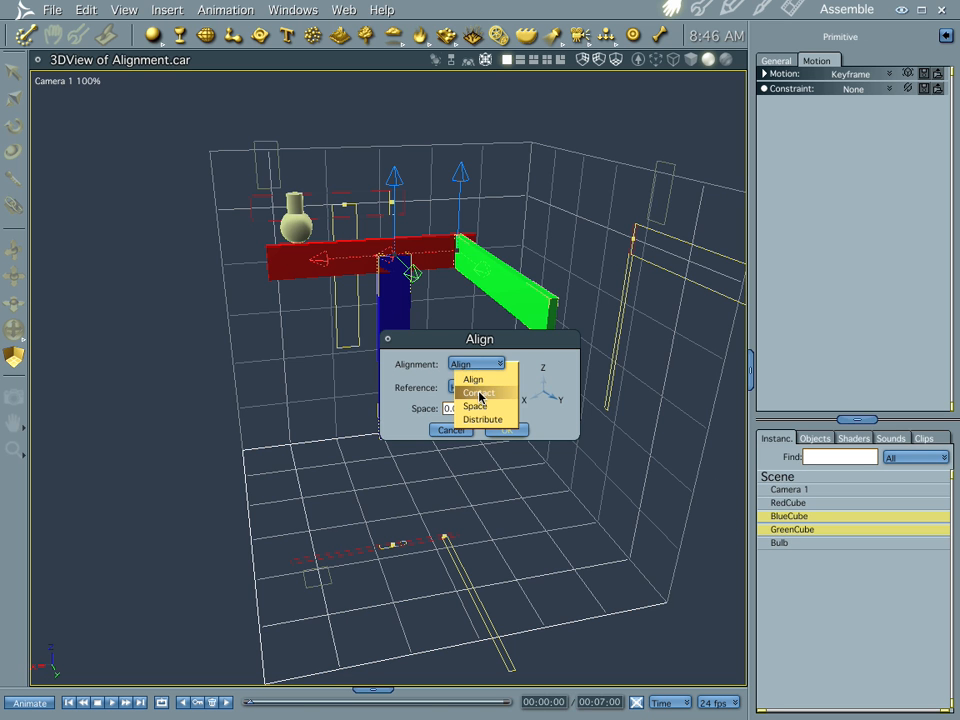
click(472, 378)
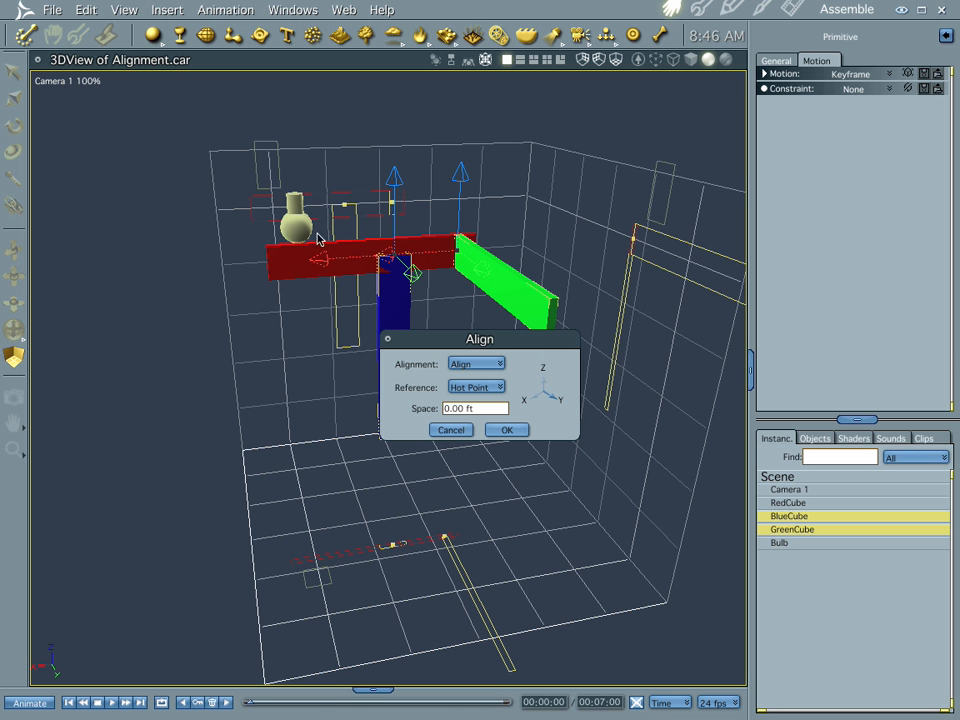
mouse_move(432, 258)
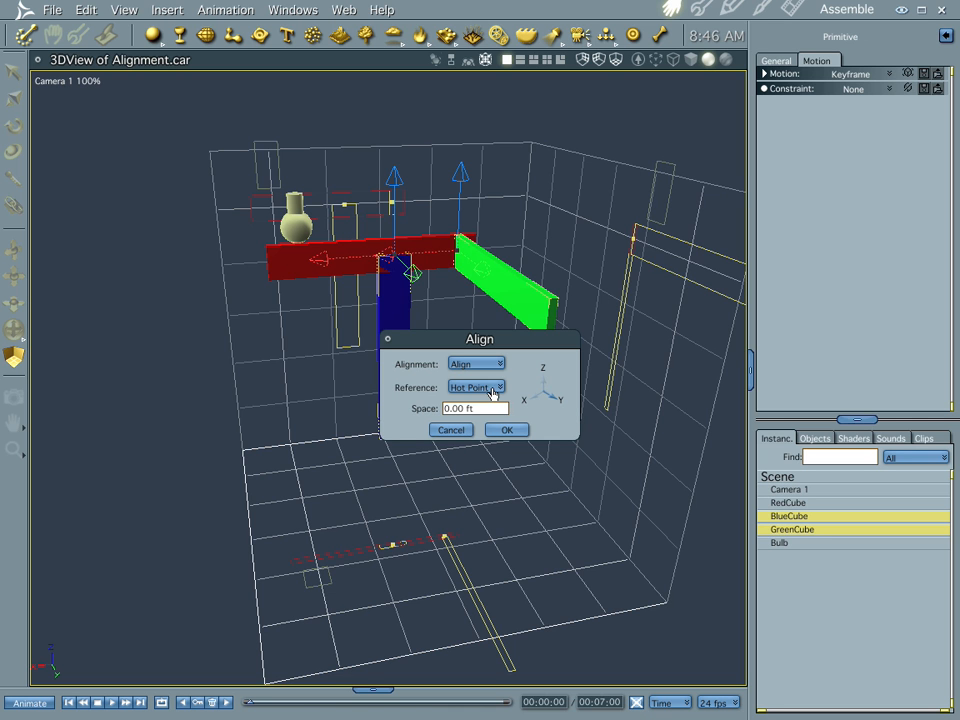
click(476, 386)
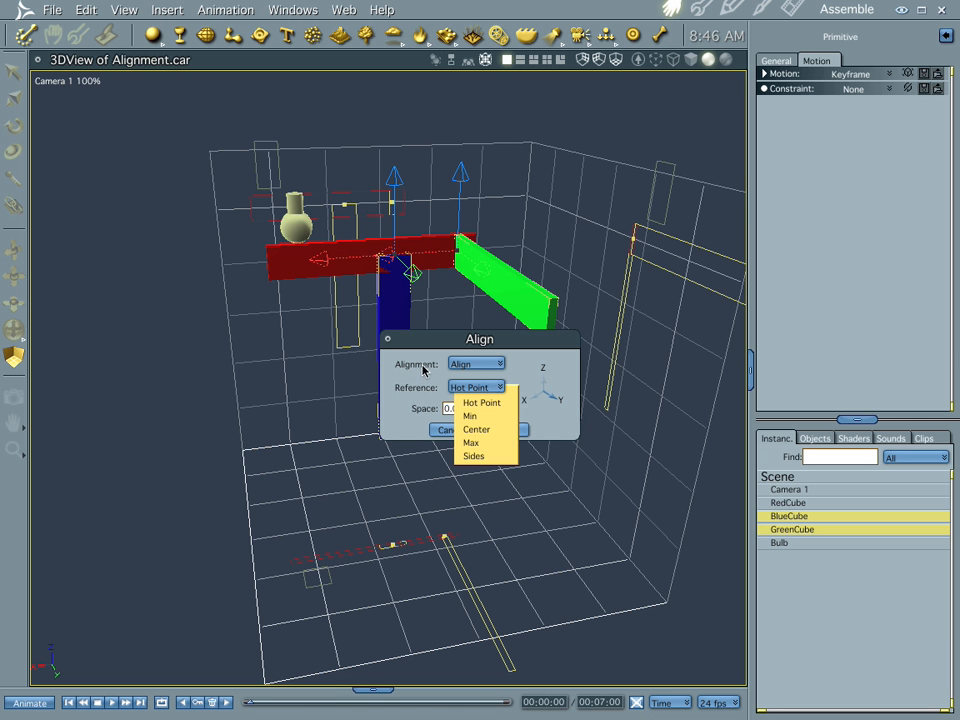
click(496, 364)
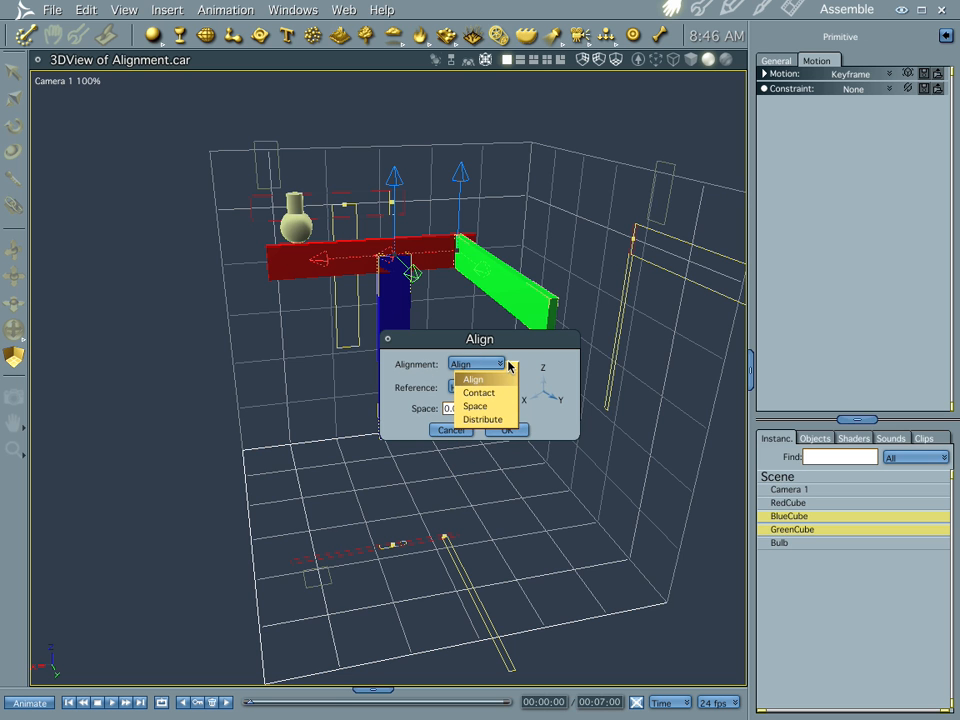
mouse_move(472, 364)
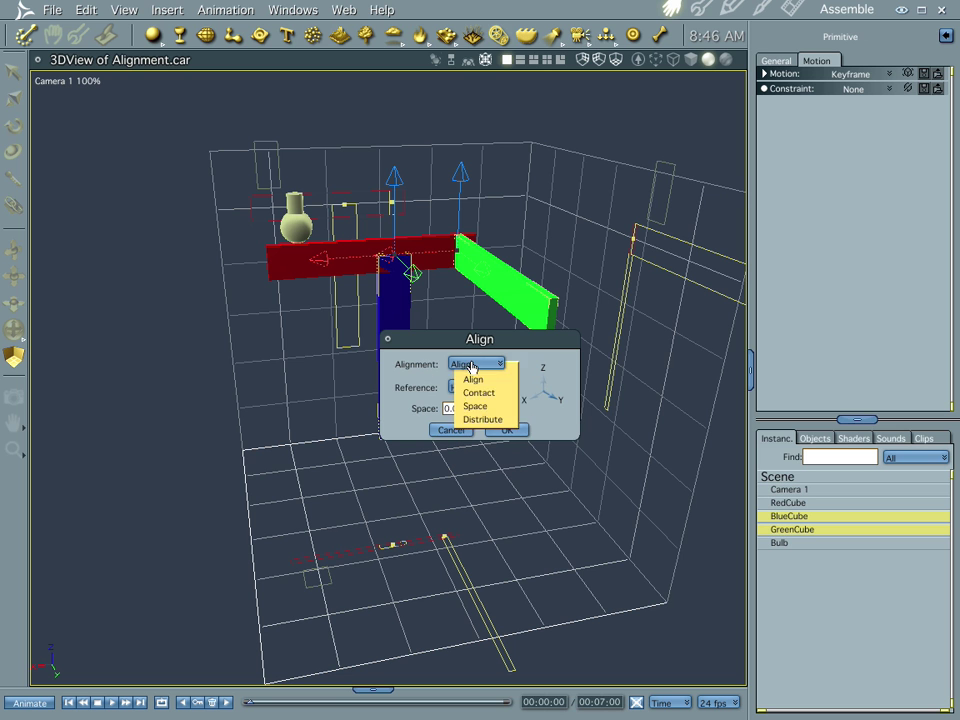
mouse_move(530, 356)
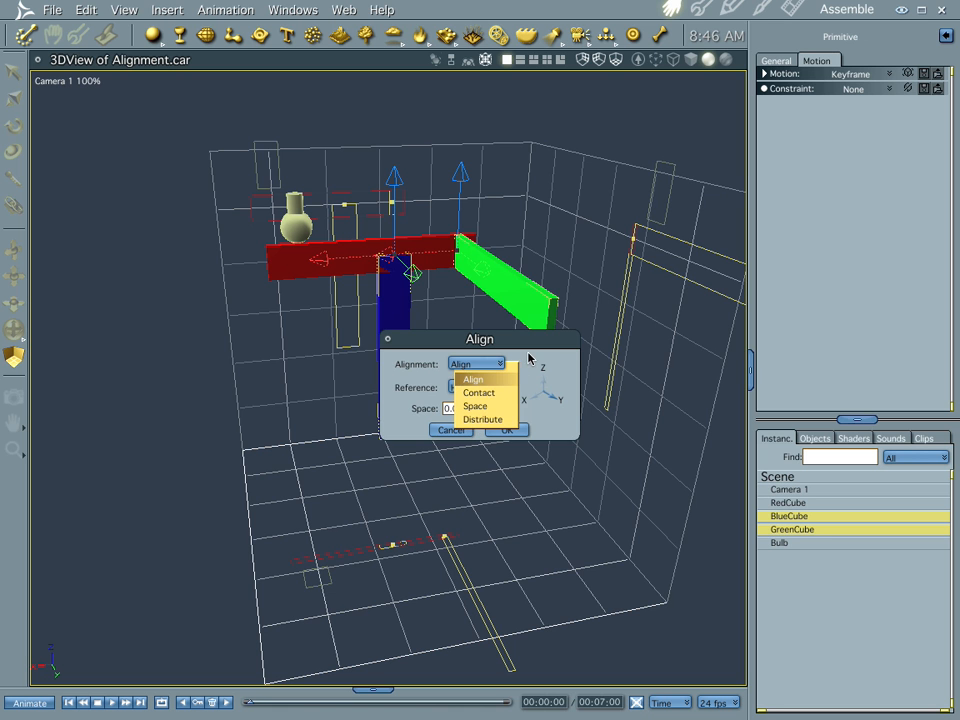
click(474, 378)
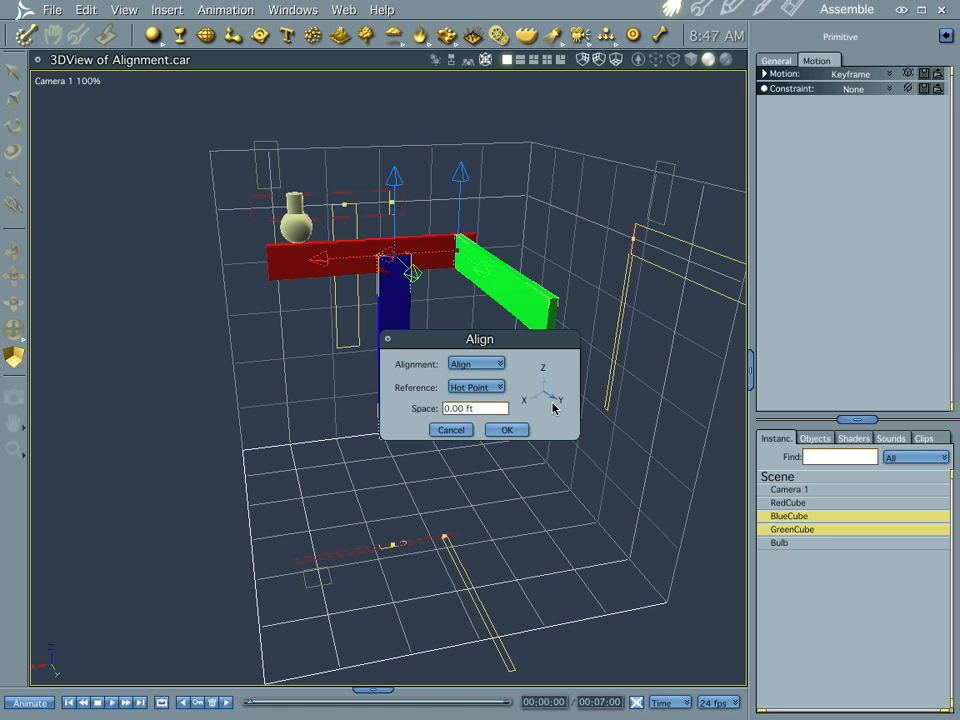
mouse_move(548, 400)
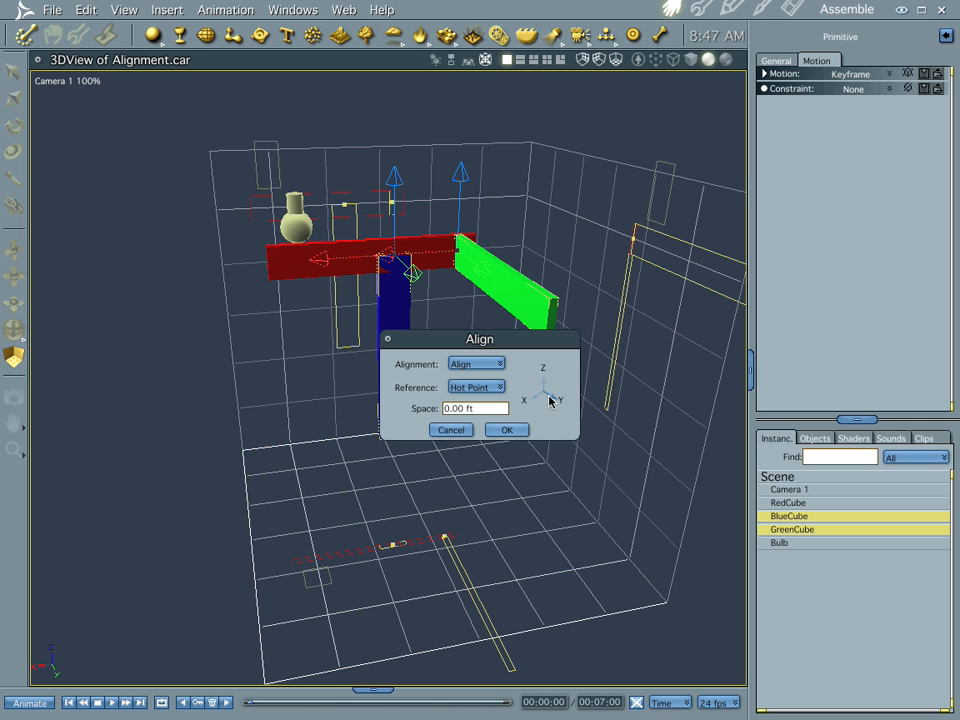
mouse_move(572, 390)
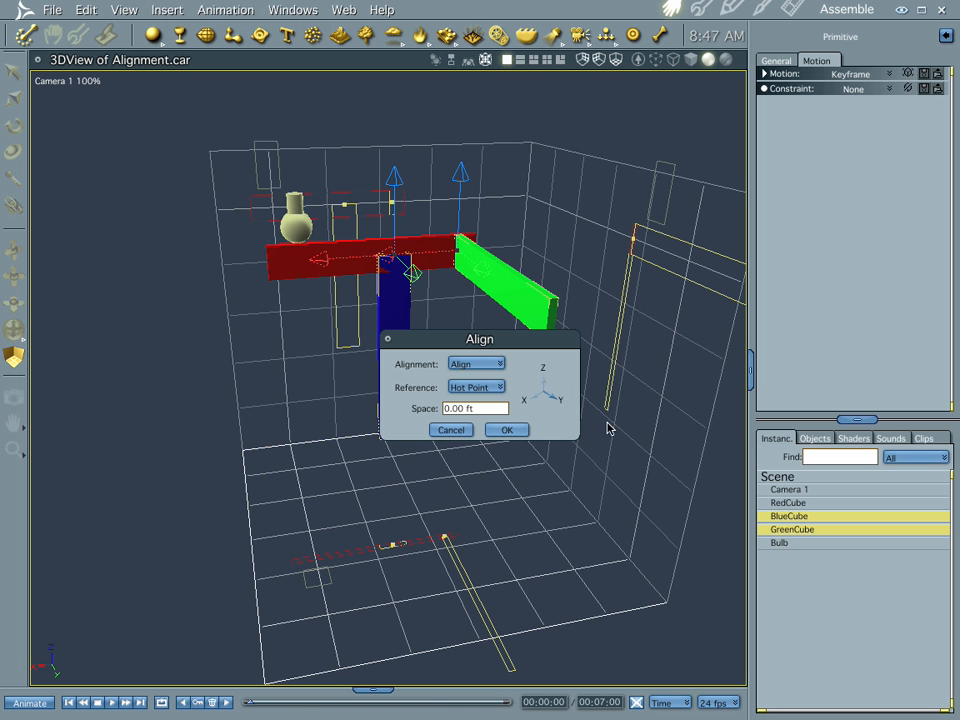
mouse_move(530, 412)
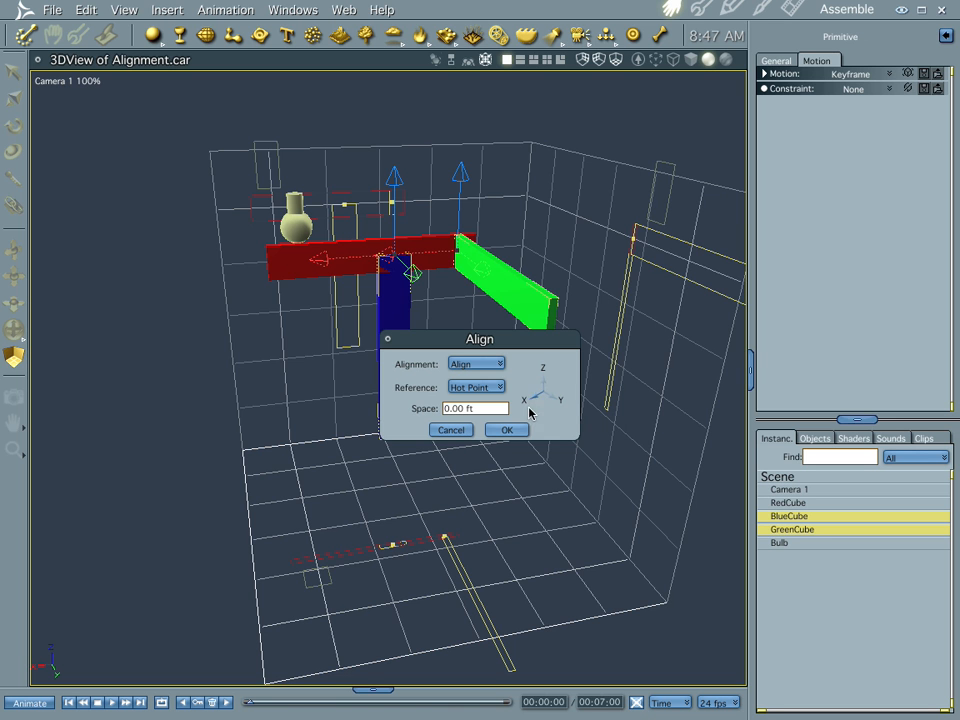
mouse_move(536, 400)
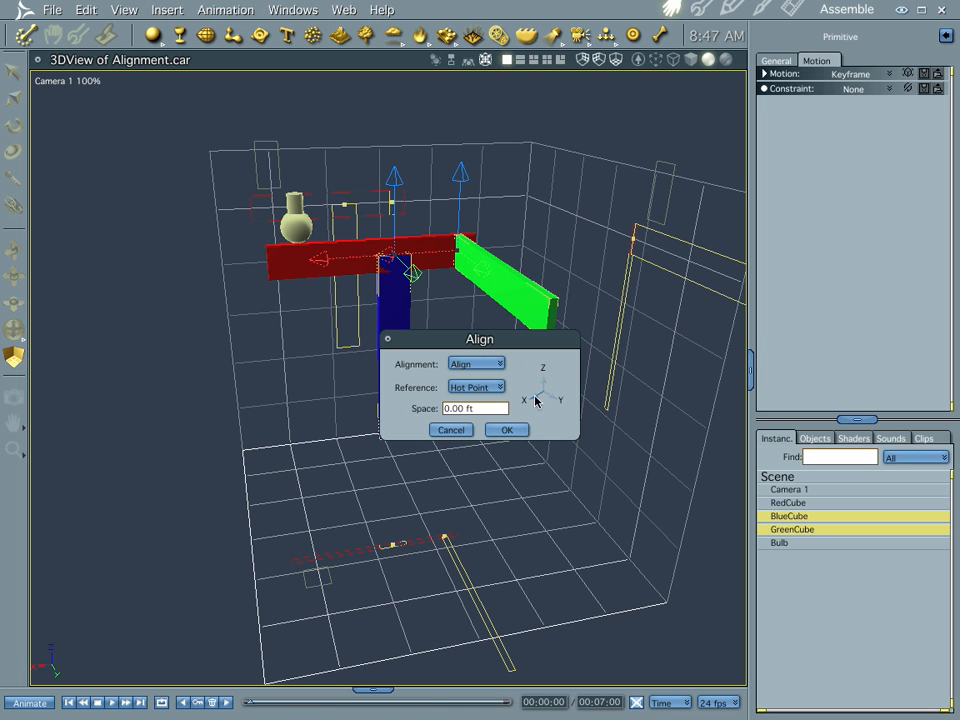
mouse_move(548, 378)
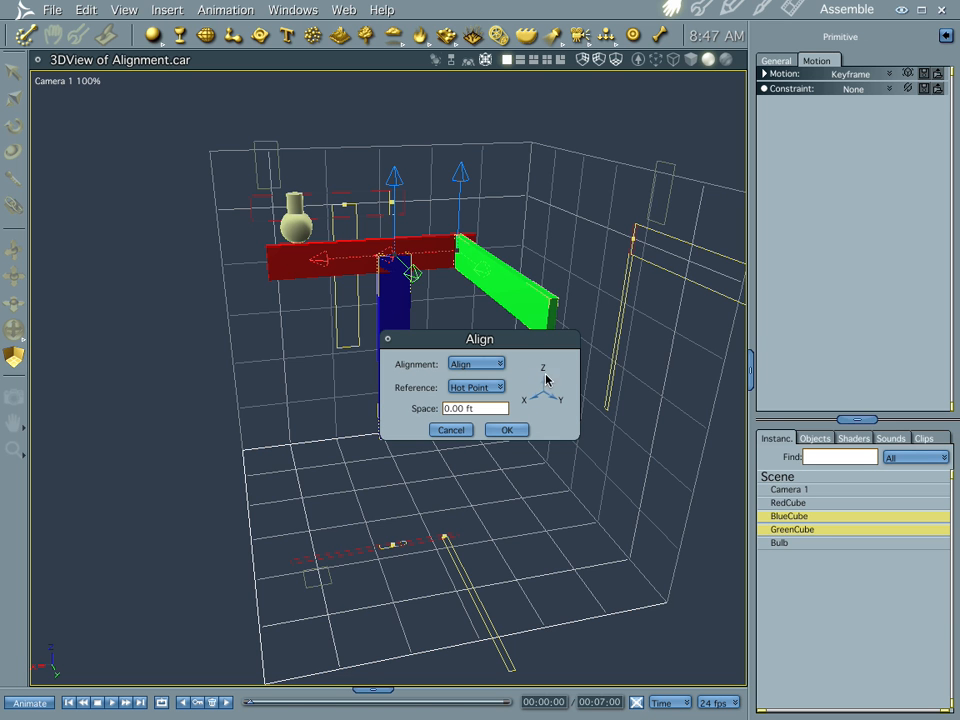
click(506, 428)
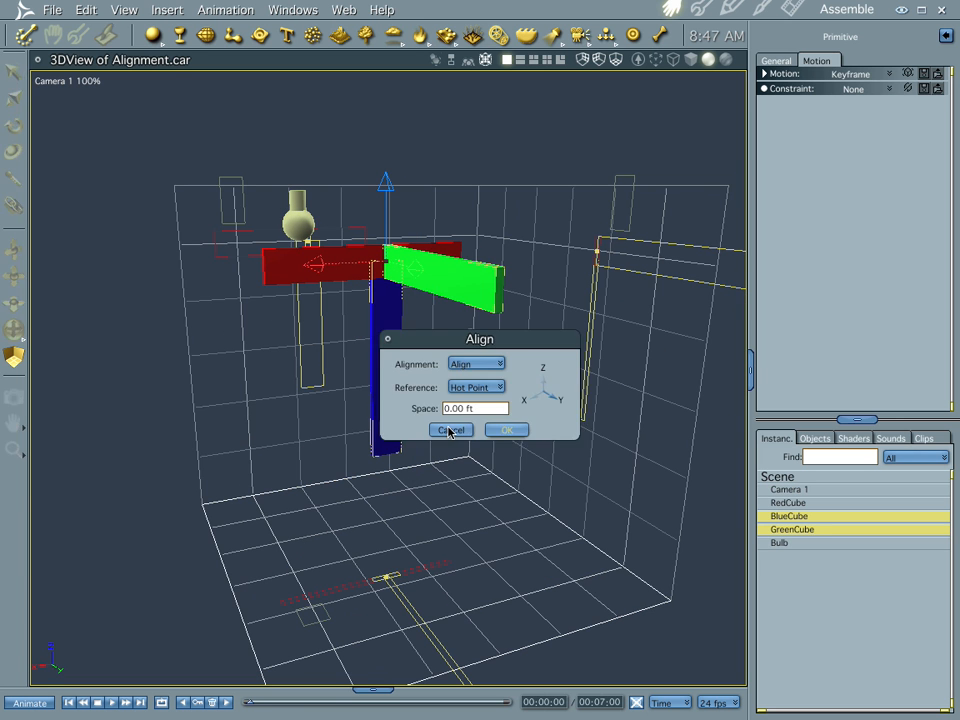
click(452, 428)
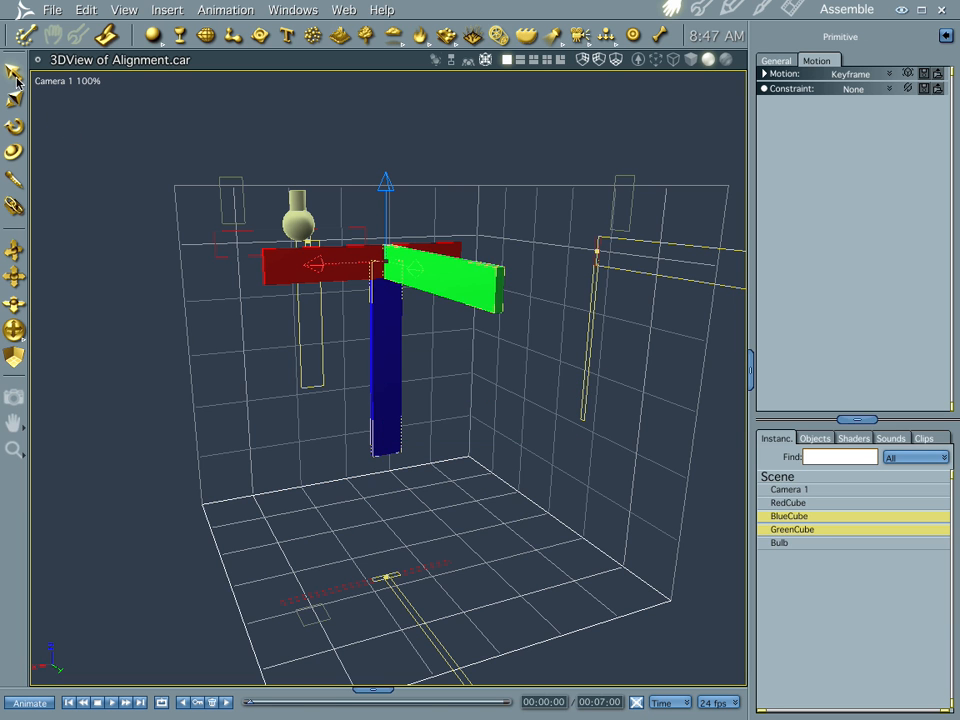
mouse_move(12, 76)
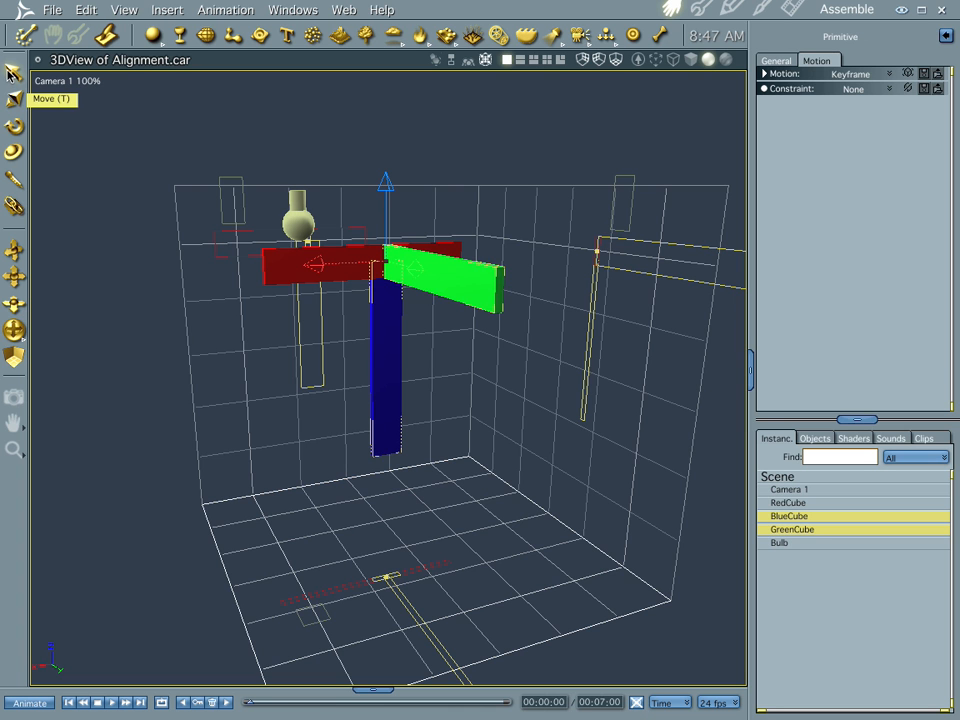
mouse_move(622, 340)
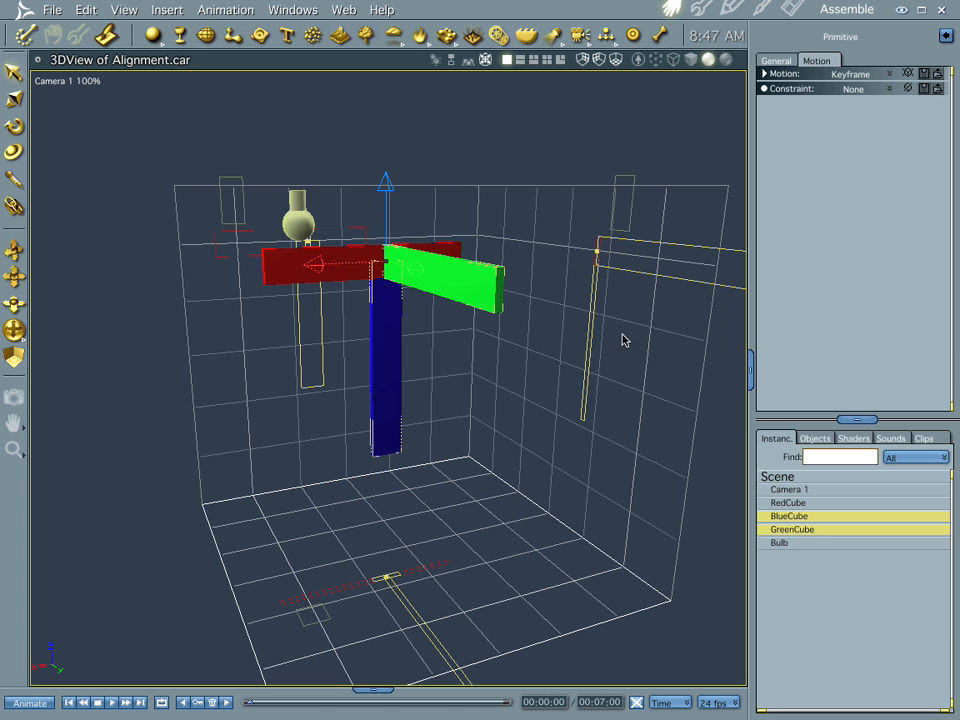
mouse_move(788, 502)
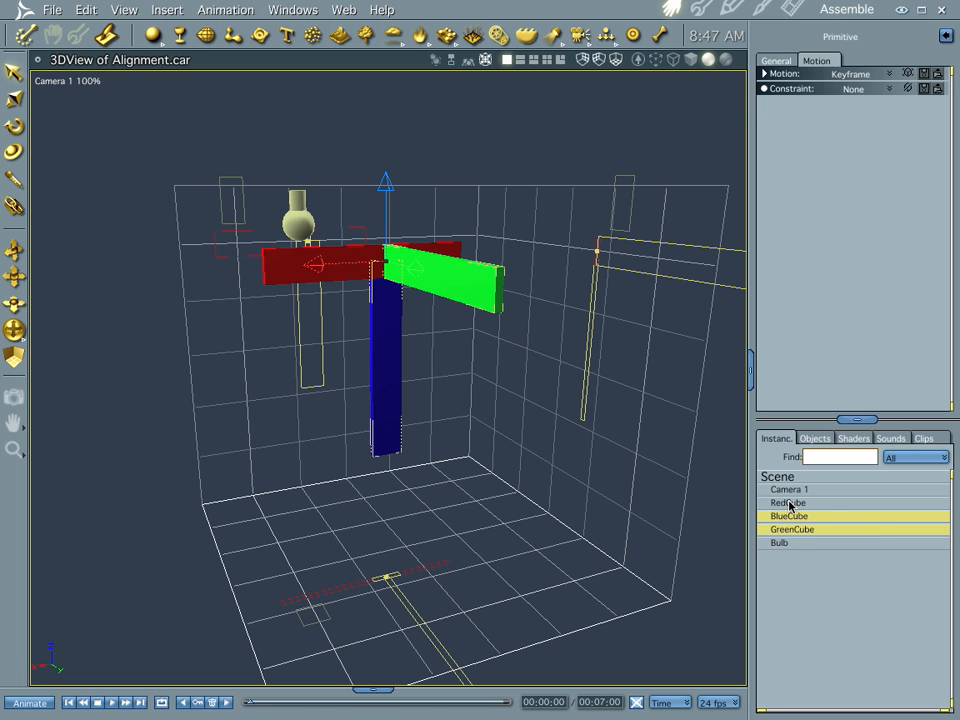
Select the green cube, then select the red cube and drag it to a new position.
click(790, 516)
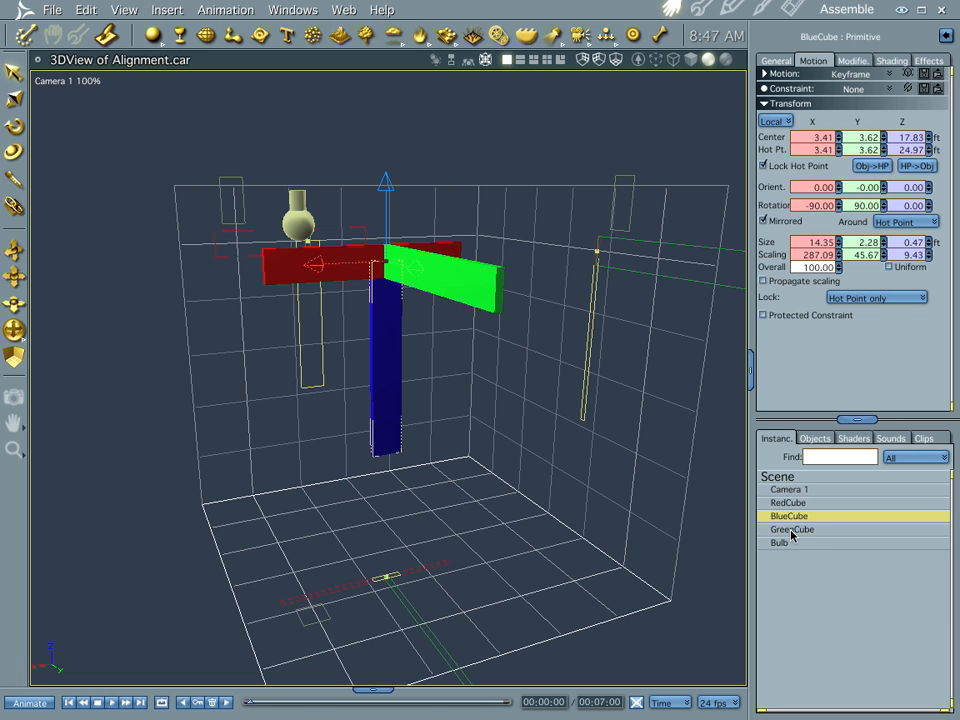
click(792, 528)
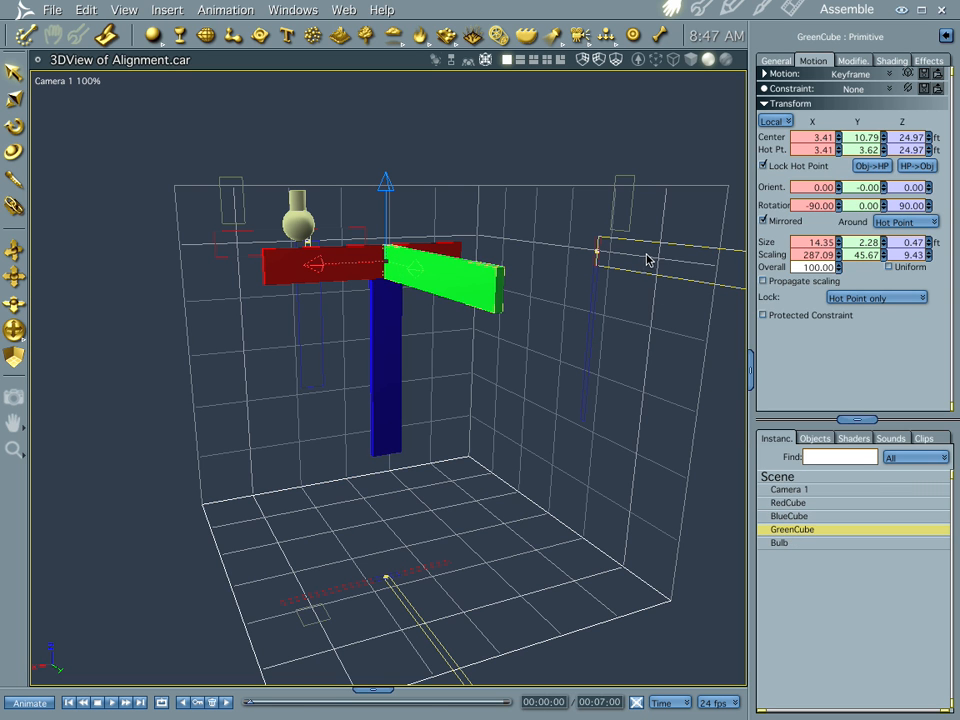
mouse_move(668, 264)
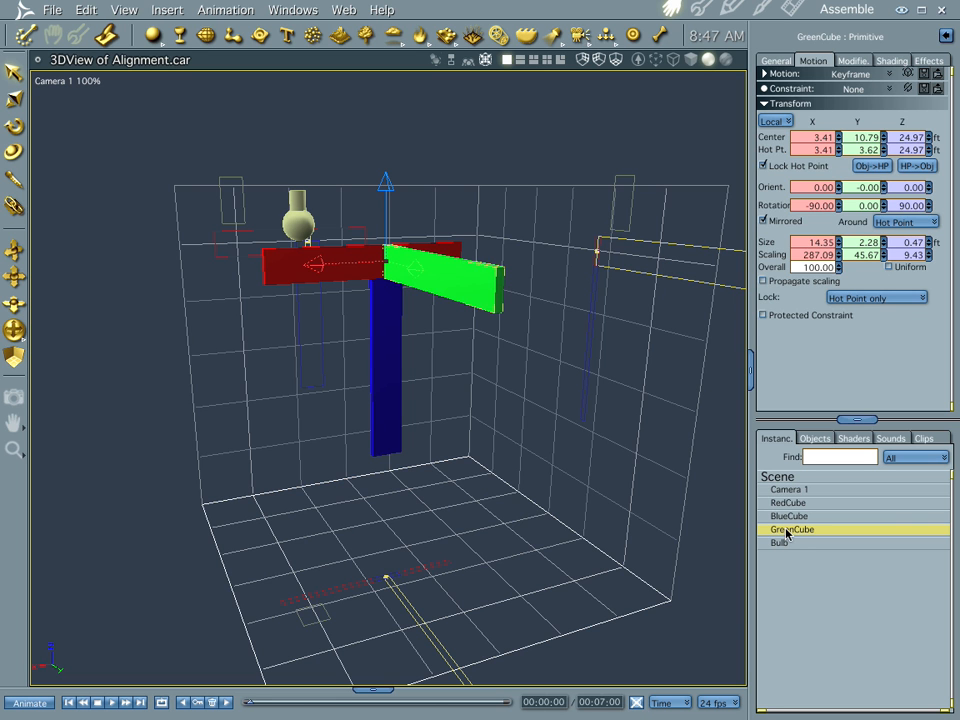
mouse_move(488, 258)
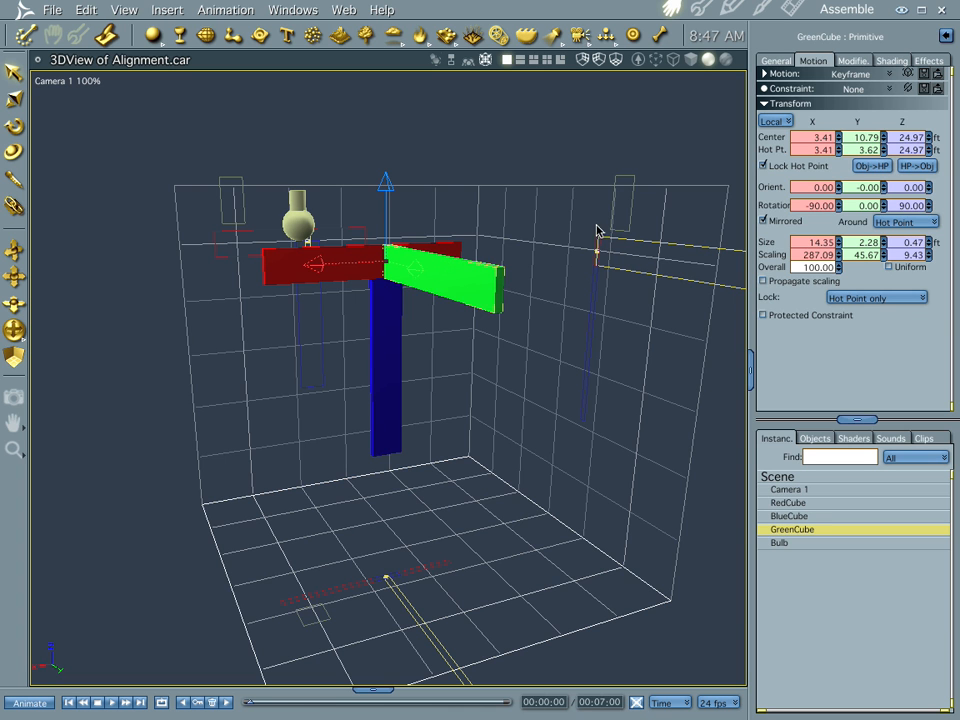
mouse_move(598, 302)
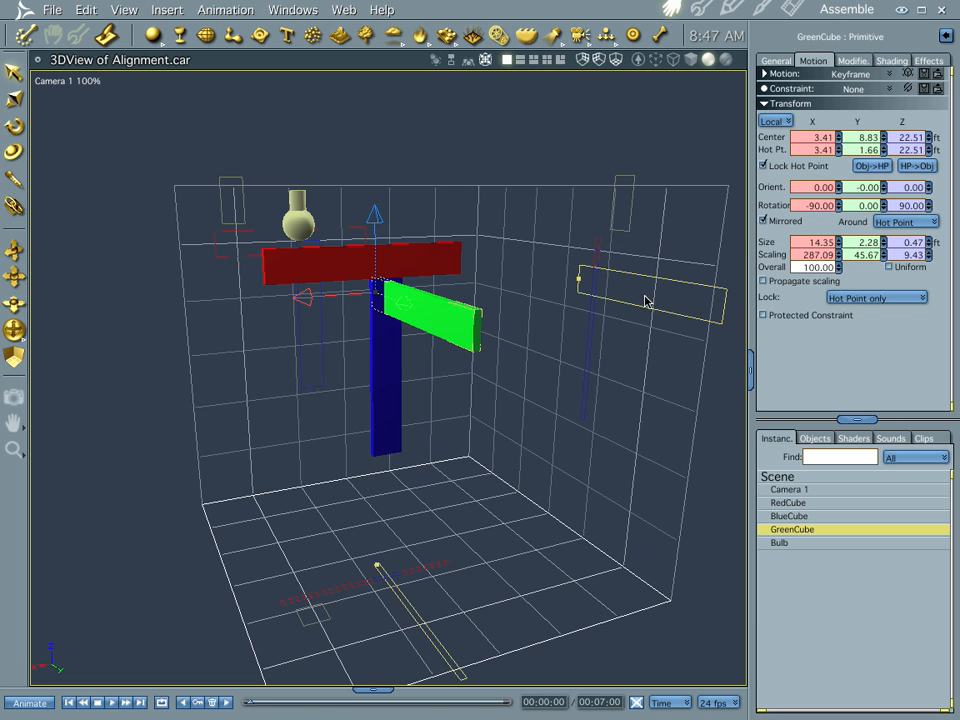
click(792, 504)
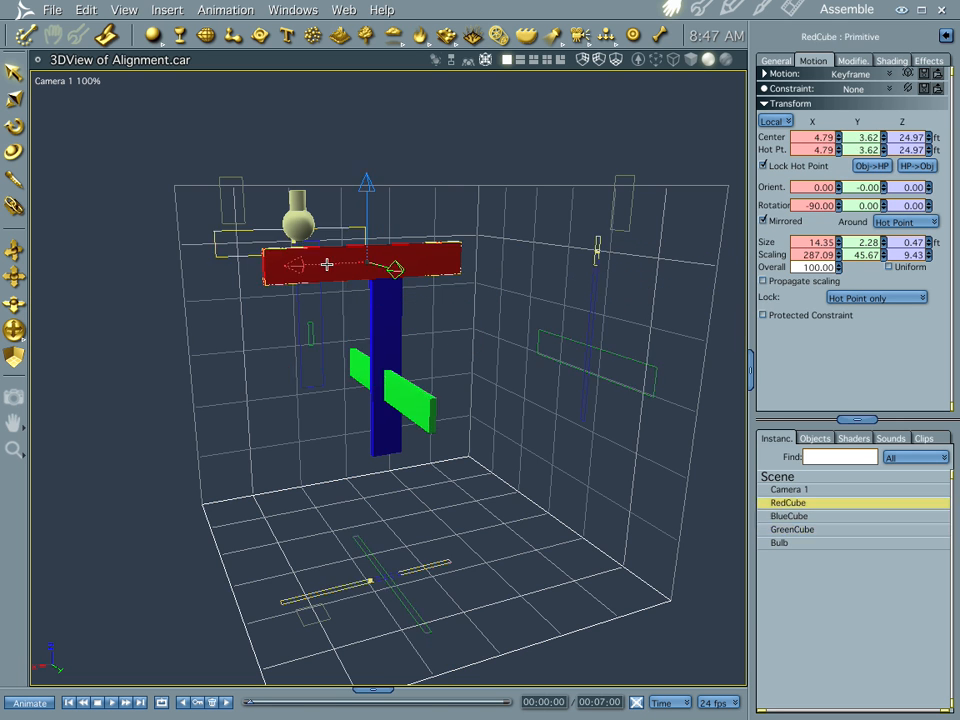
drag(324, 262, 380, 324)
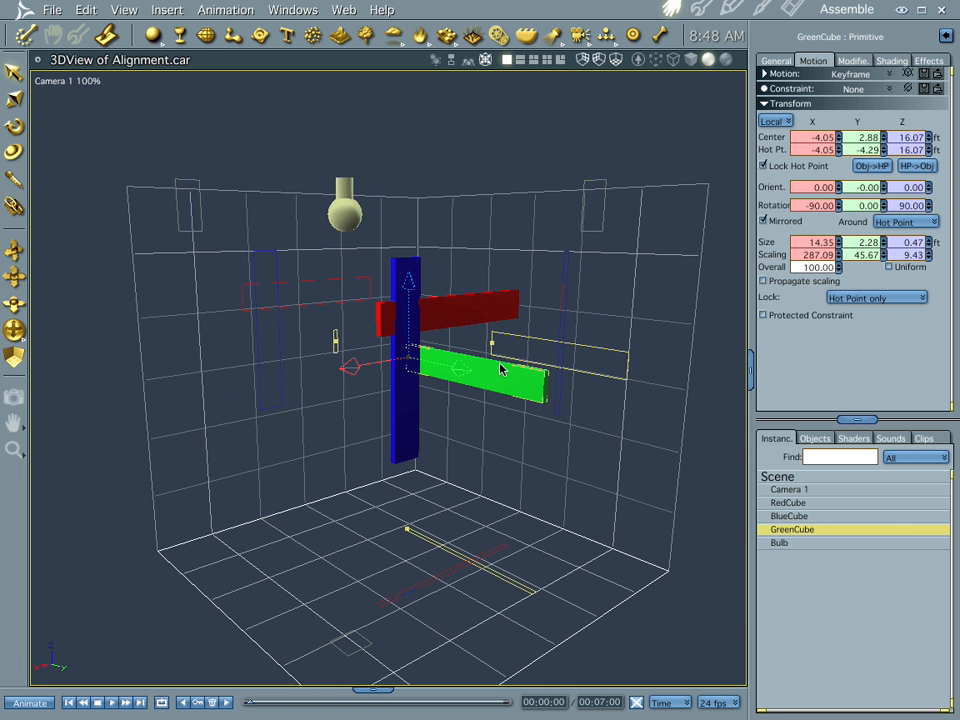
mouse_move(506, 380)
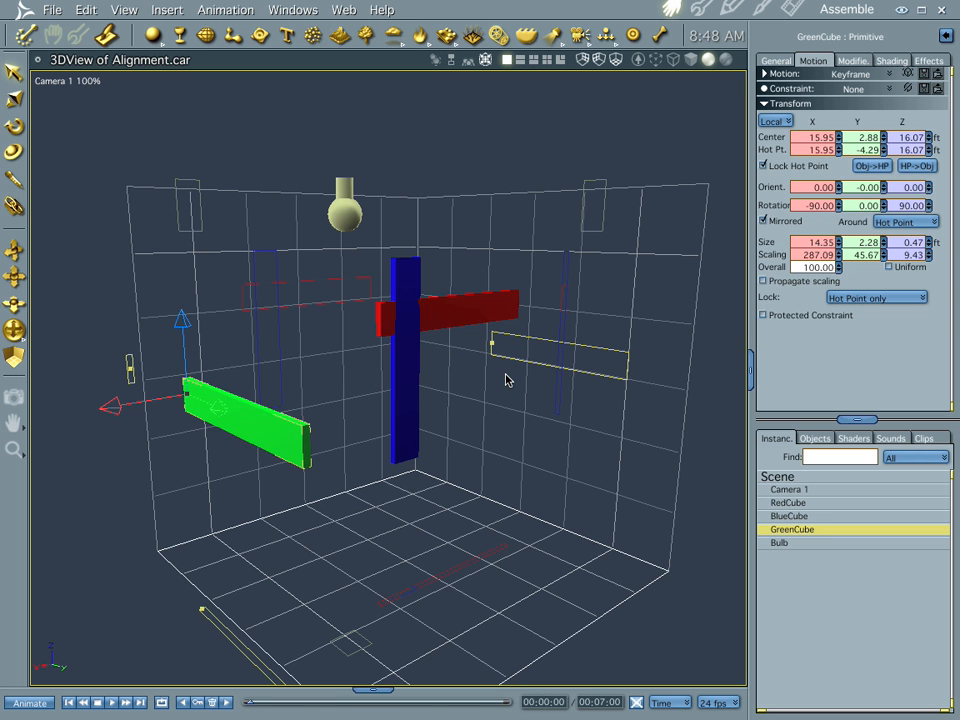
Slide the green cube along its axis until collision stops it at the blue pillar.
drag(250, 420, 510, 360)
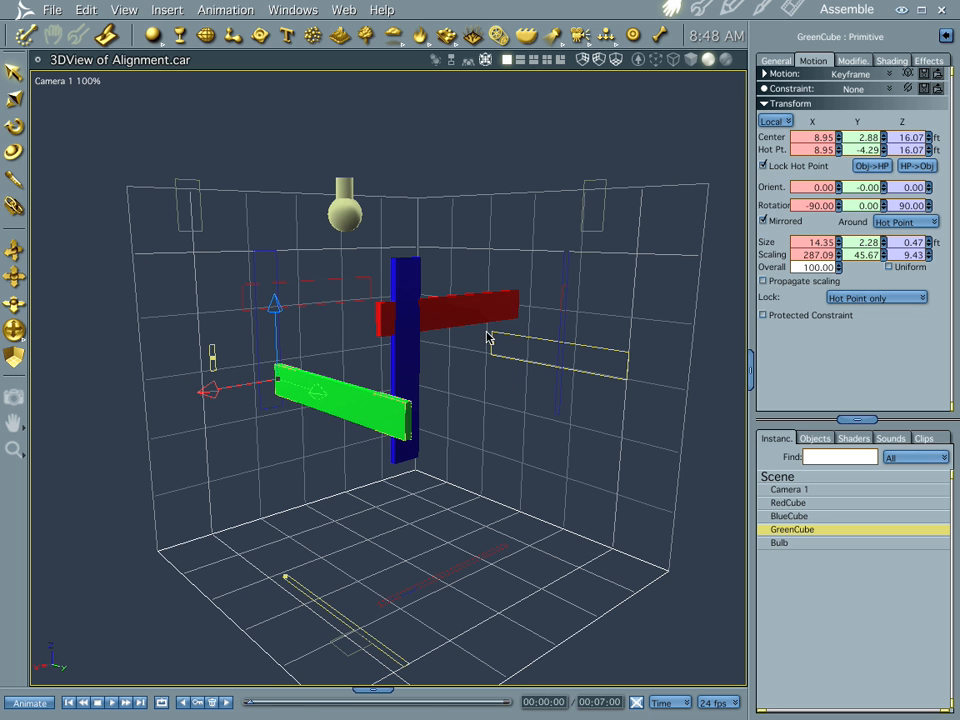
mouse_move(448, 178)
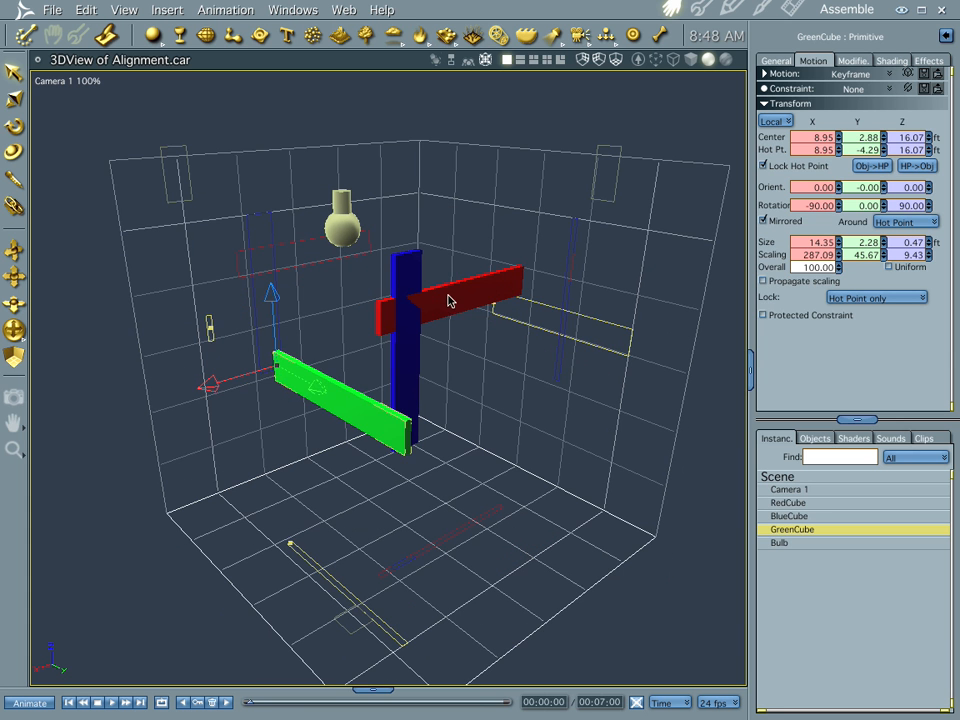
Select the red cube and drag it down vertically to the scene floor.
click(788, 502)
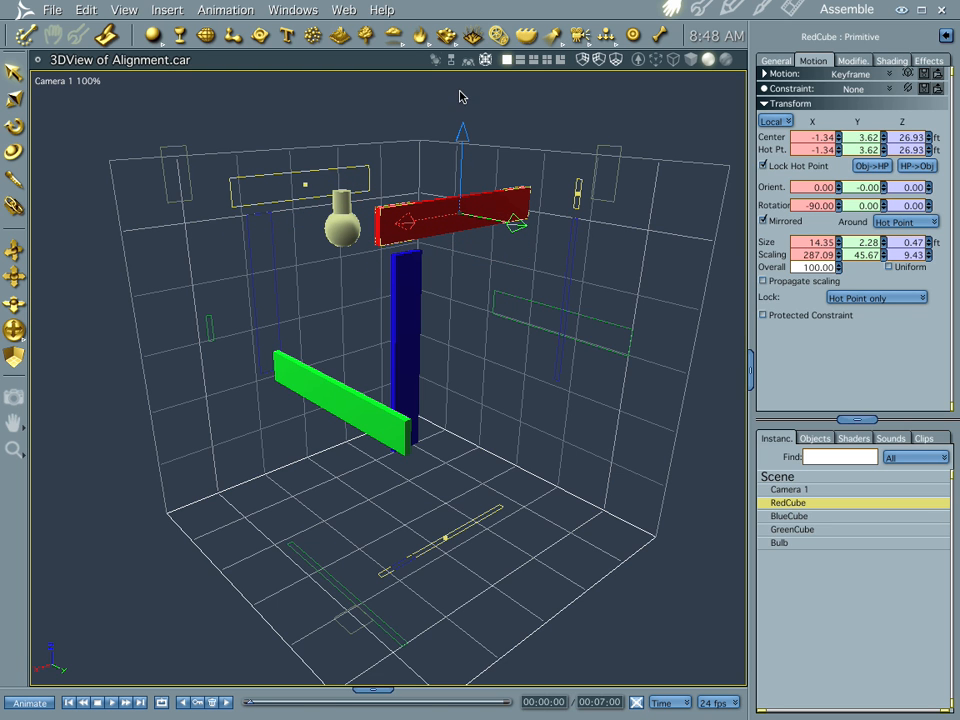
mouse_move(478, 60)
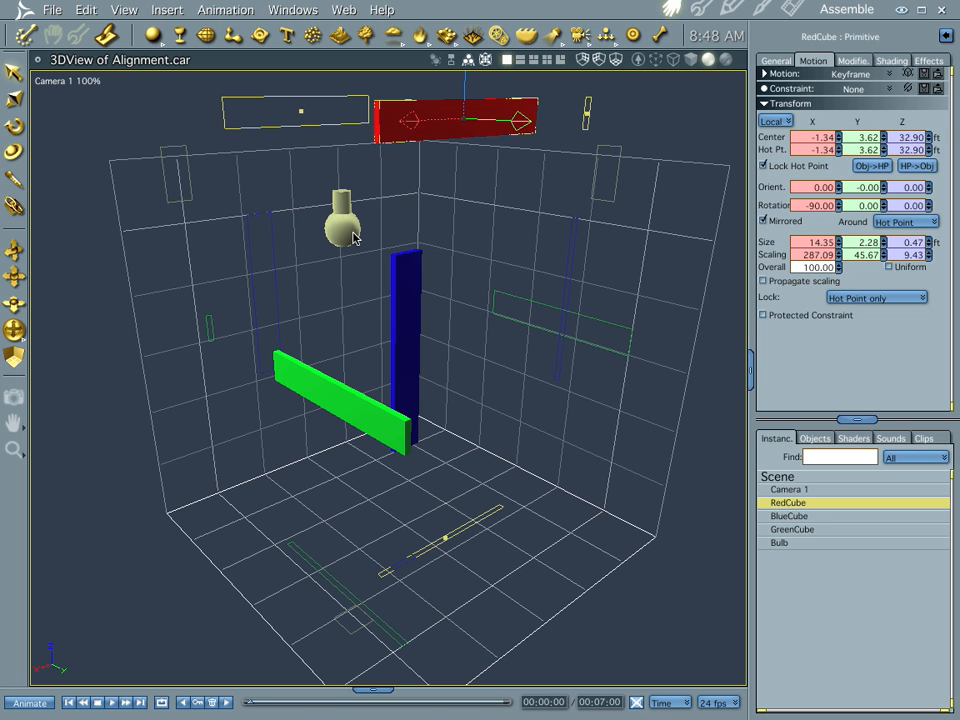
drag(456, 120, 456, 450)
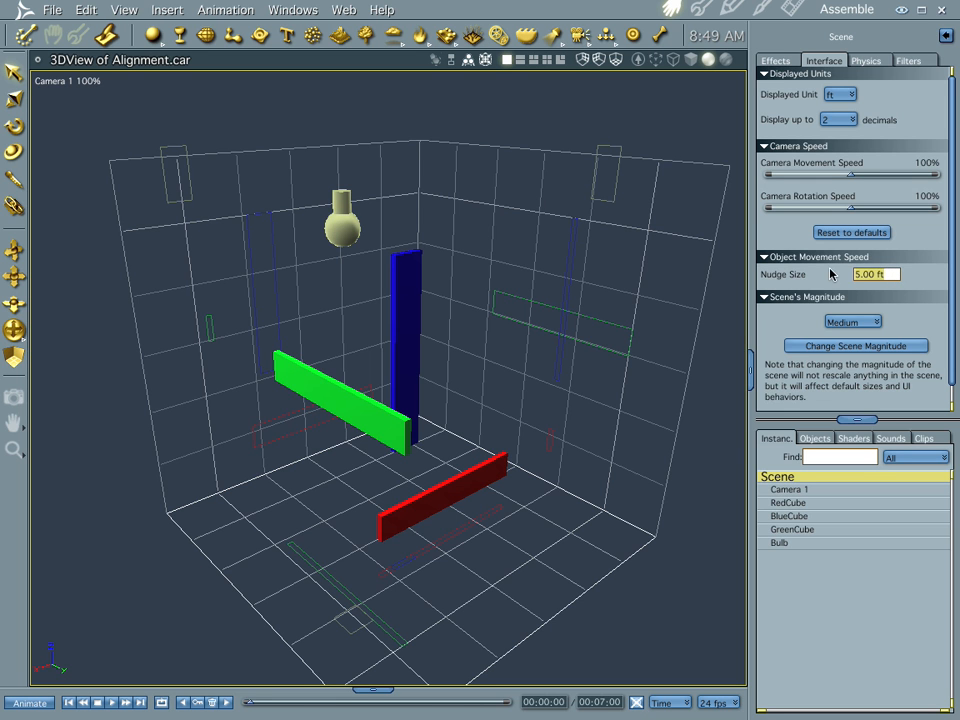
Set the scene's Nudge Size to 1 ft.
text(1)
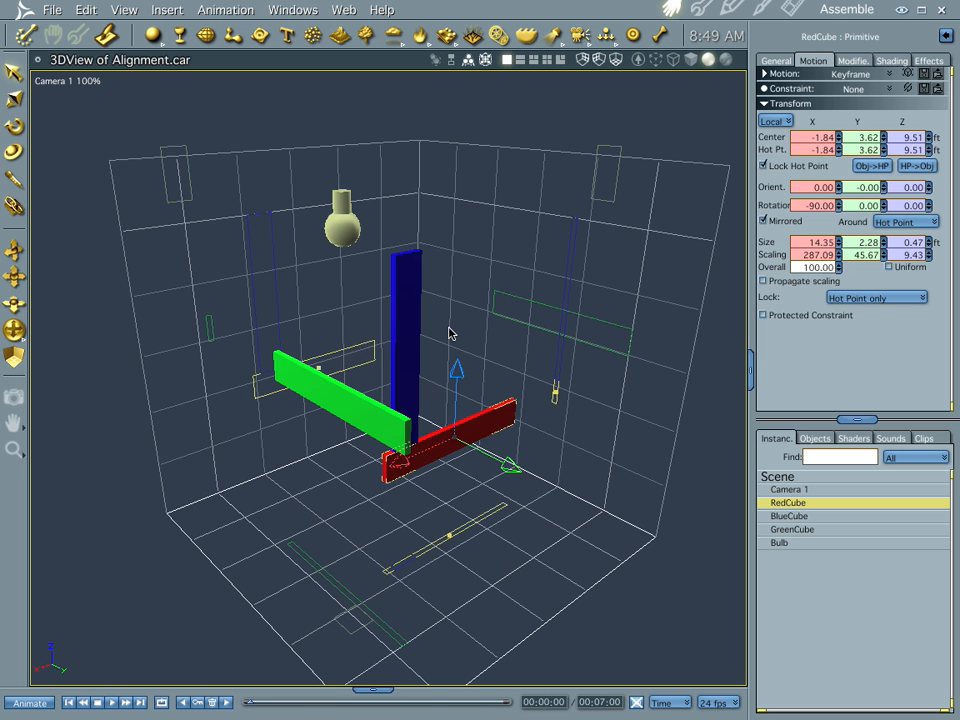
mouse_move(444, 456)
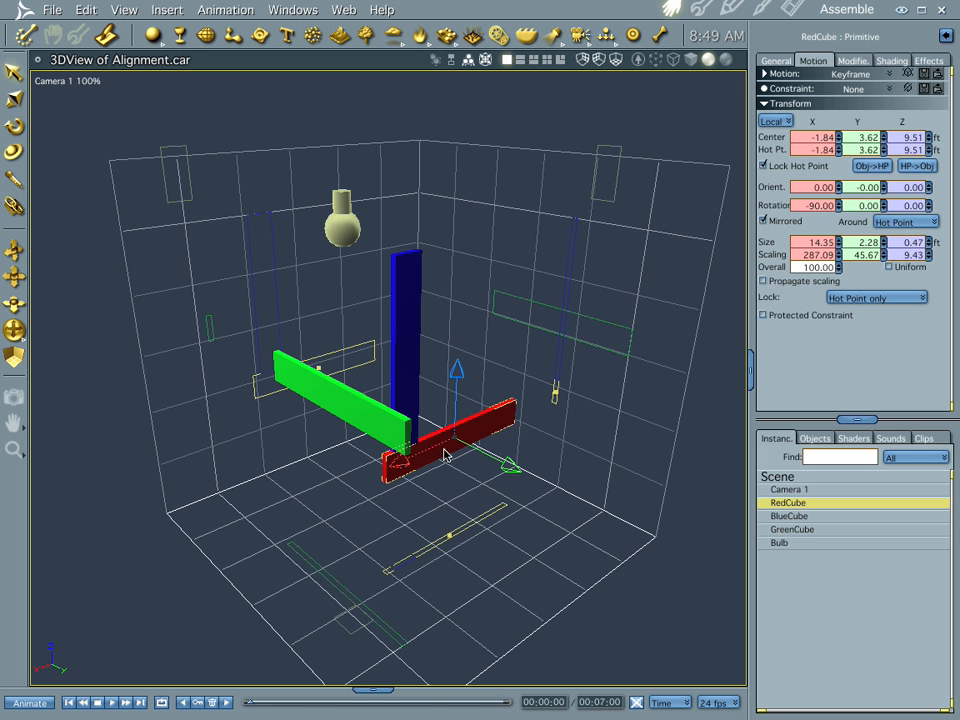
Lower the green cube onto the red bar and push it against the blue pillar.
click(792, 528)
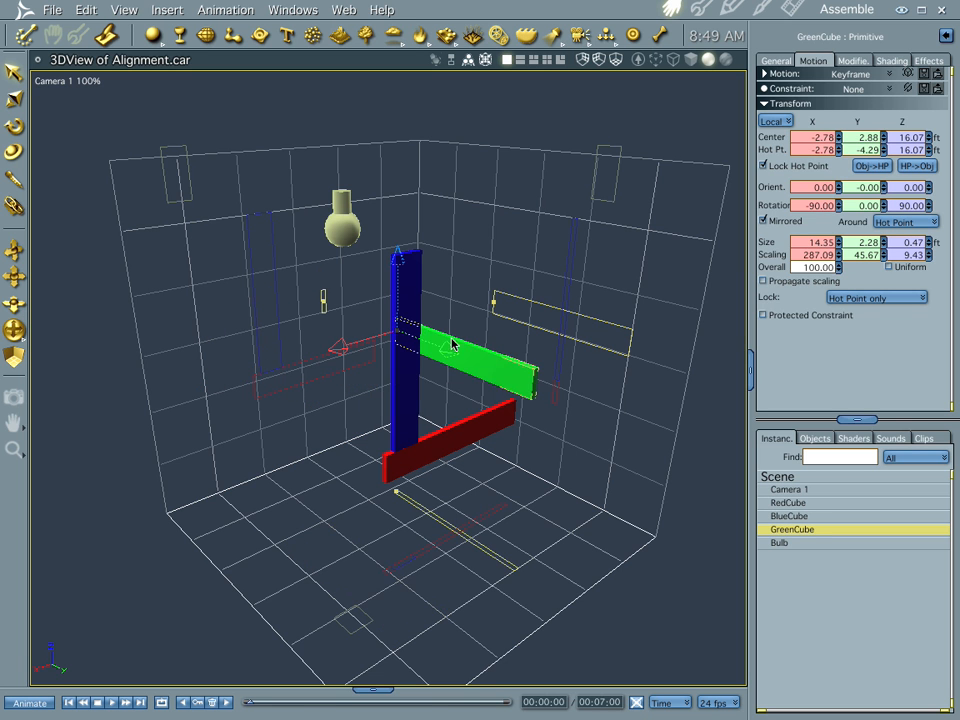
drag(456, 344, 284, 360)
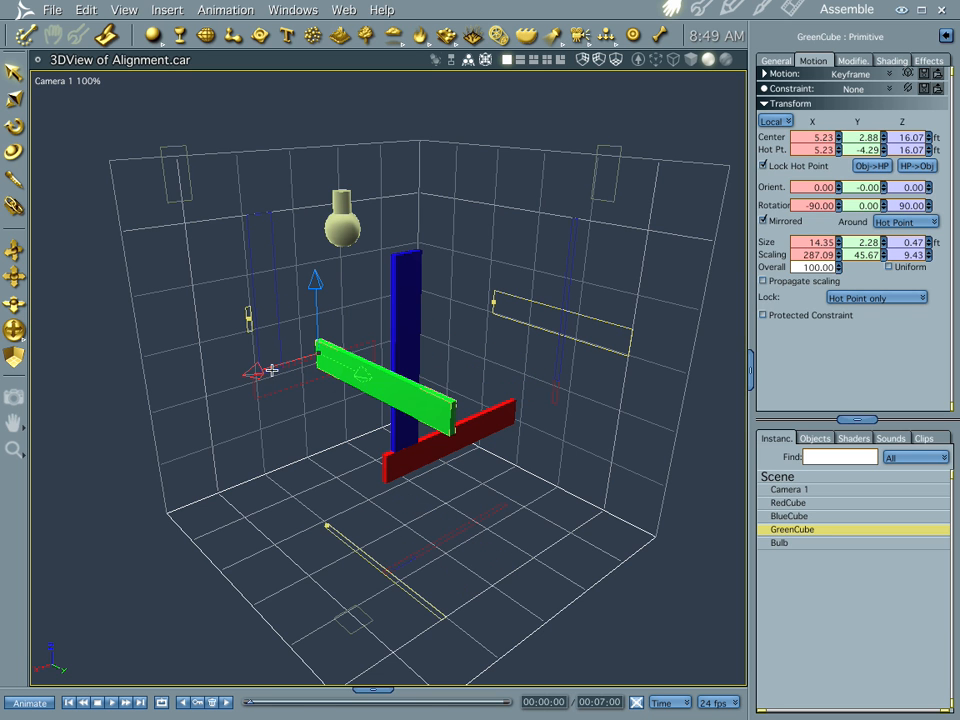
drag(390, 370, 460, 356)
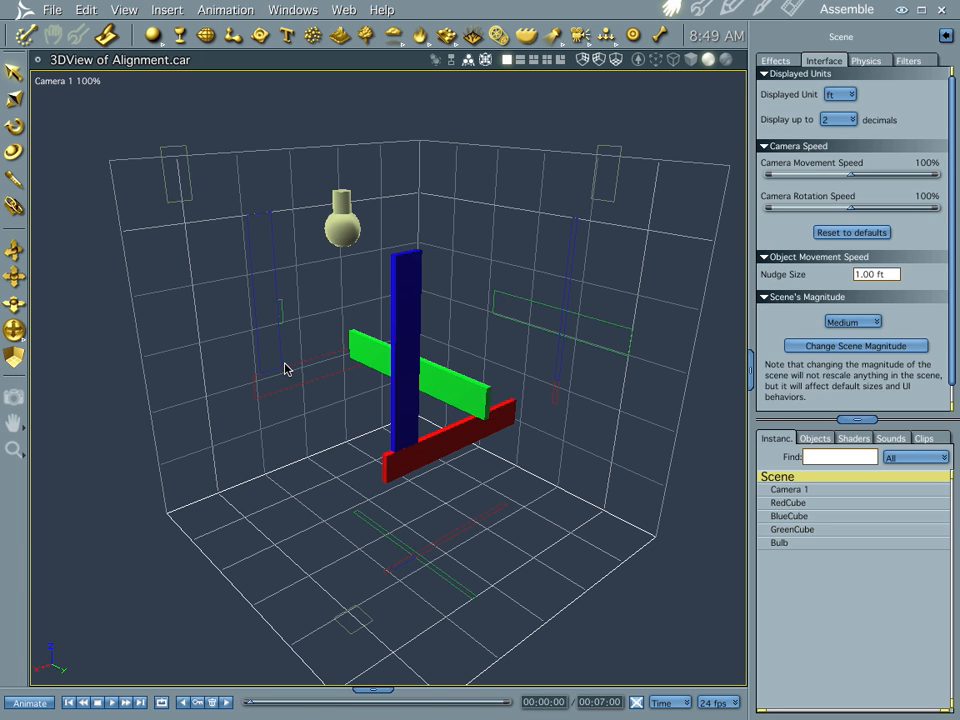
Clear the selection and make the red cube the active object again.
click(790, 528)
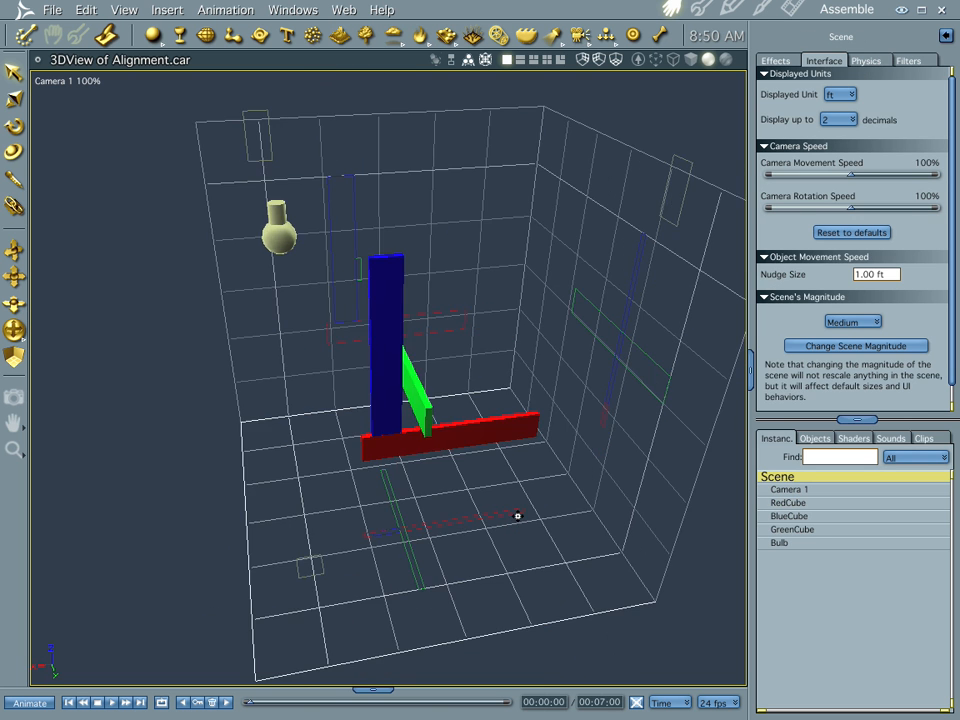
click(788, 502)
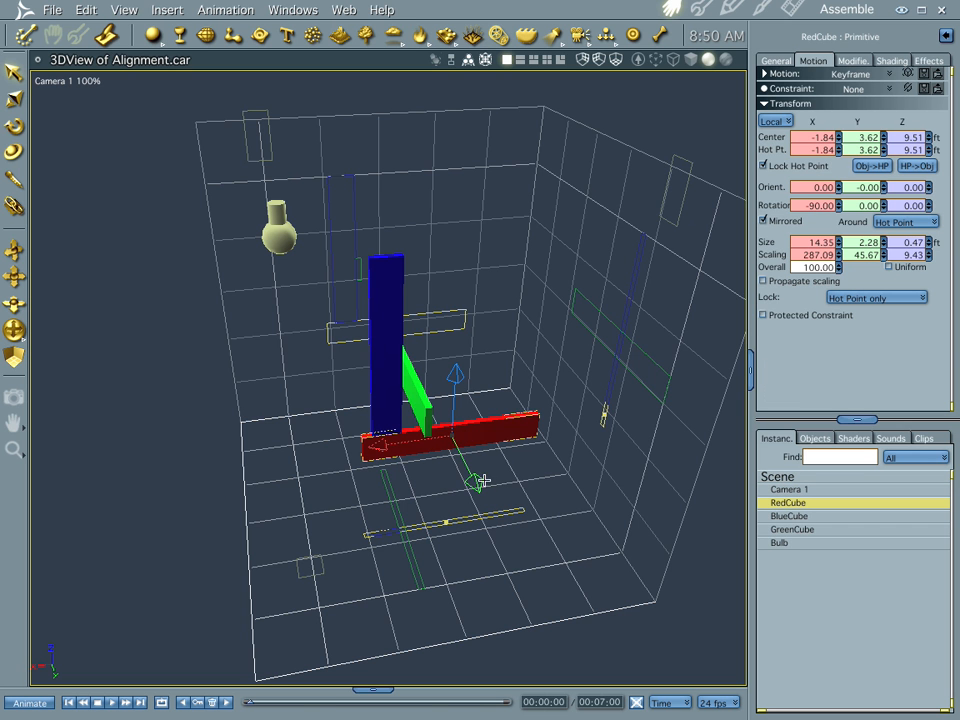